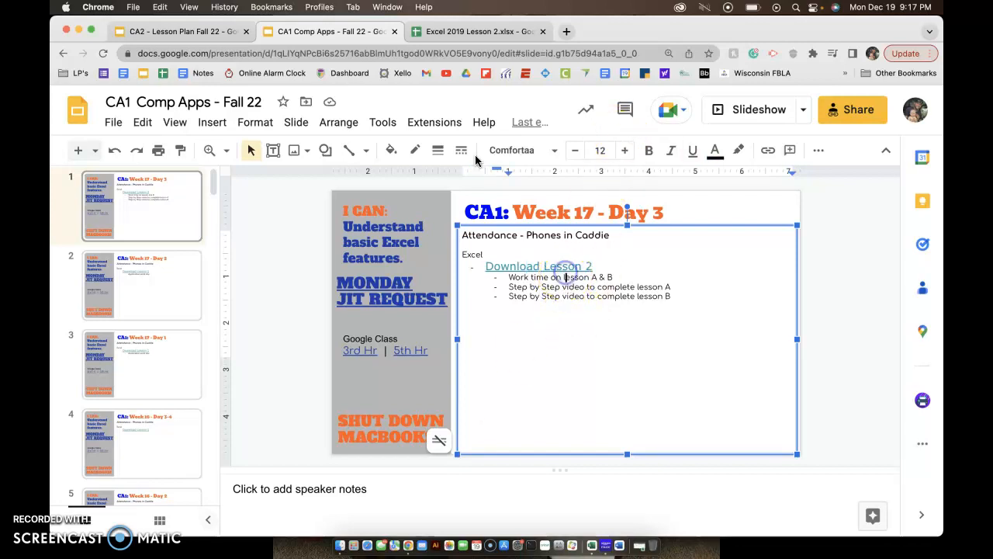
Open the Lesson 2 spreadsheet and bring up its download options
{"action": "left_click", "coordinate": [477, 31]}
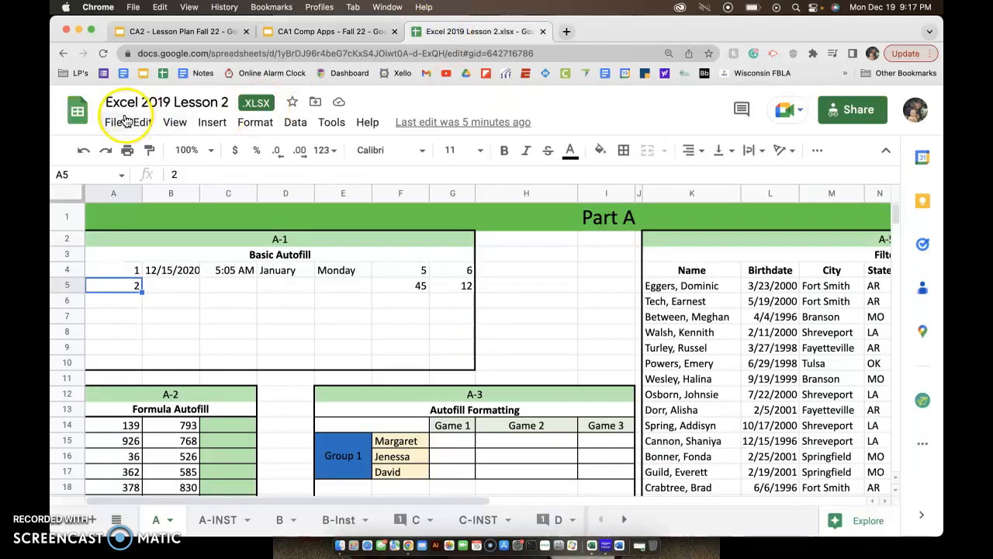
{"action": "left_click", "coordinate": [113, 121]}
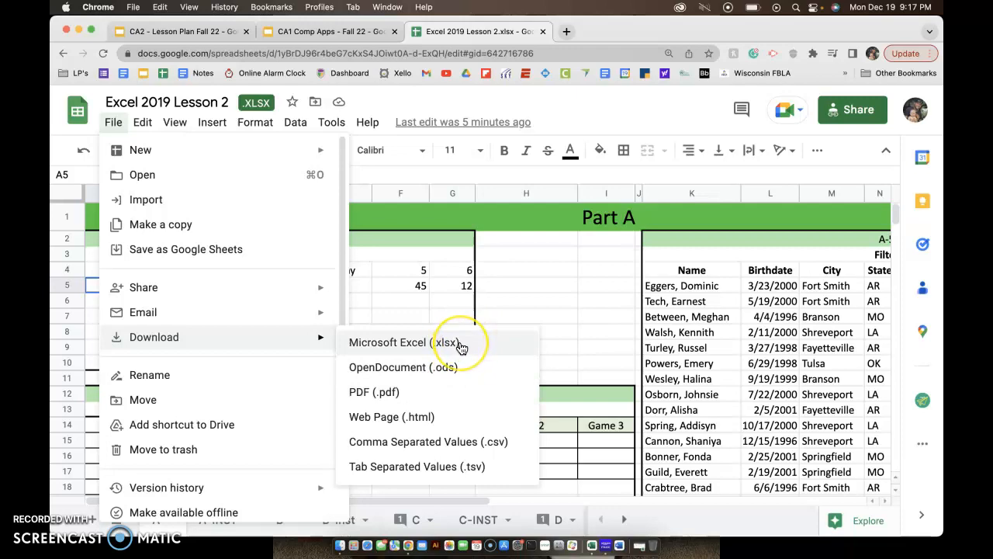
{"action": "mouse_move", "coordinate": [371, 389]}
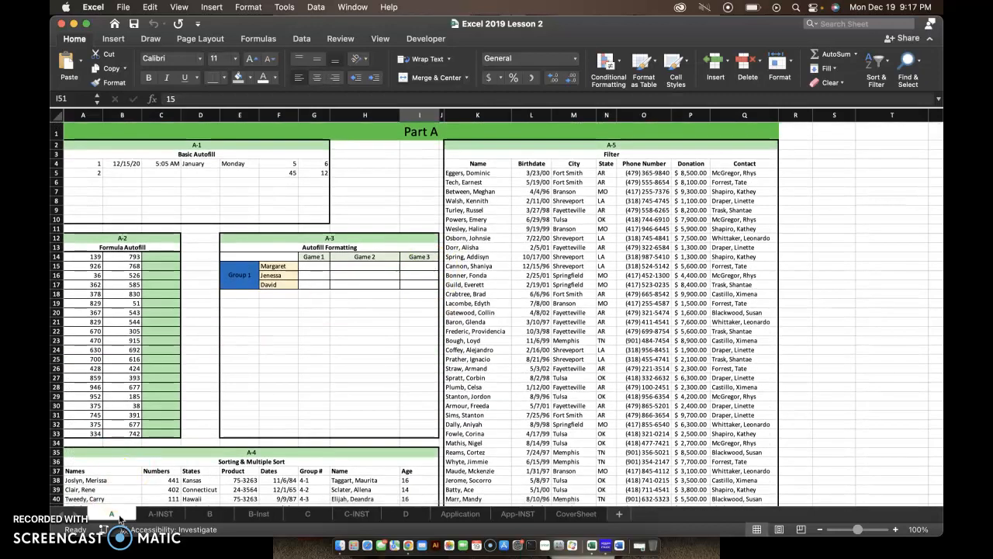
Fill the dates from 12/15/2020, times from 5:05 AM, months and weekdays down to row 10
{"action": "left_click", "coordinate": [84, 172]}
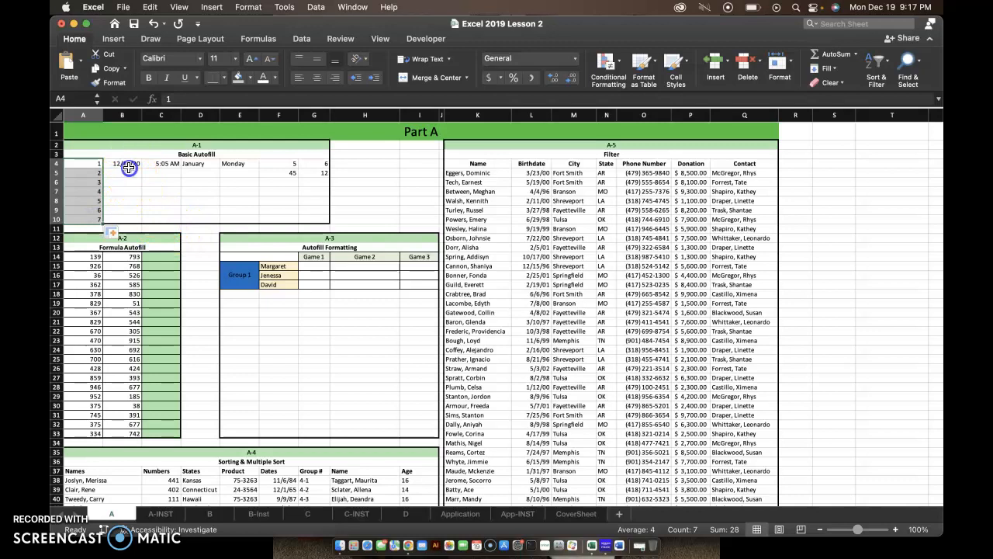
{"action": "left_click", "coordinate": [121, 163]}
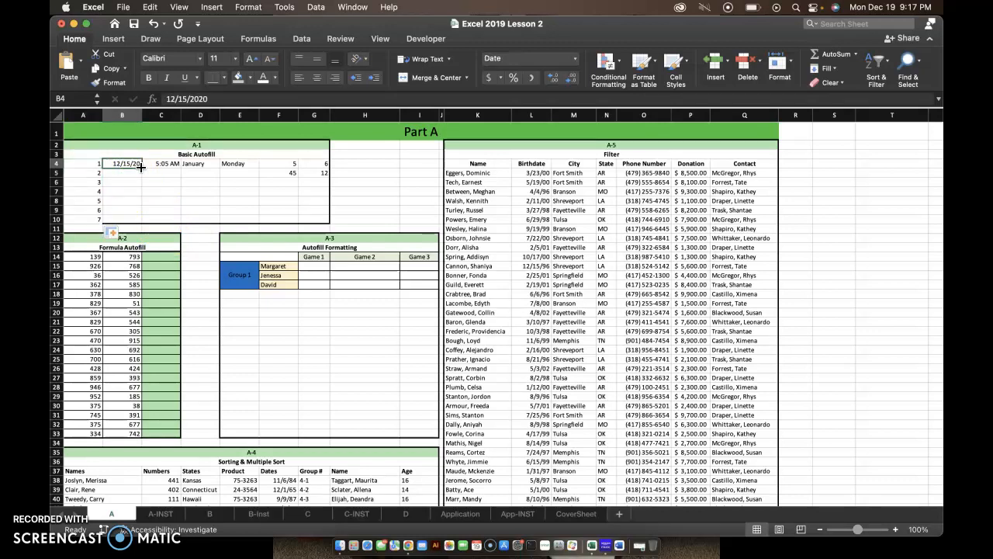
{"action": "left_click_drag", "start_coordinate": [121, 168], "coordinate": [121, 218]}
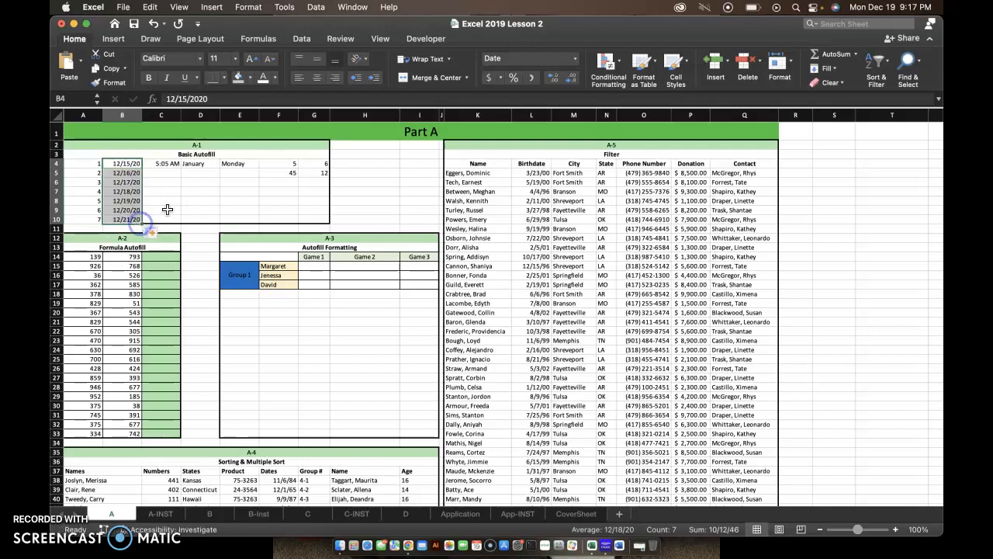
{"action": "left_click", "coordinate": [161, 163]}
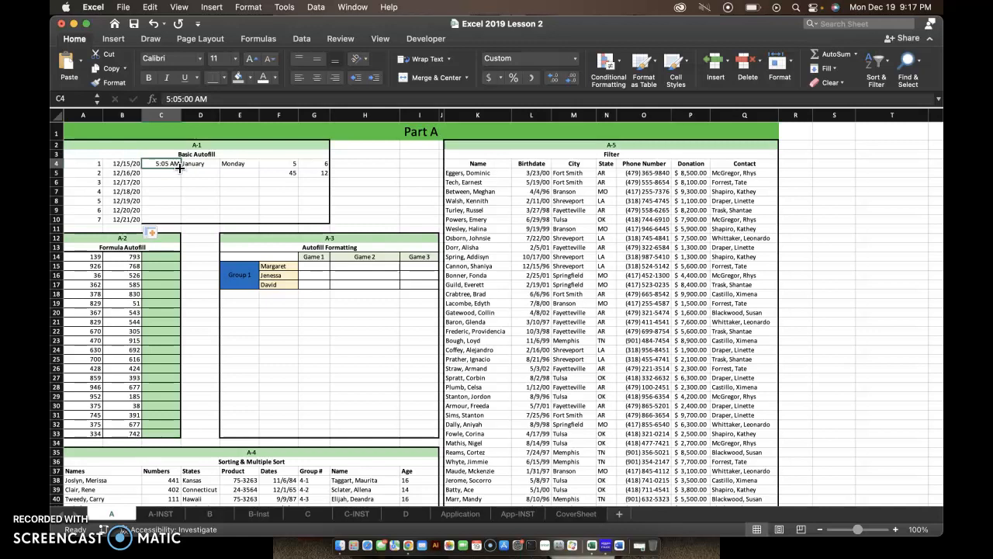
{"action": "left_click_drag", "start_coordinate": [161, 165], "coordinate": [161, 219]}
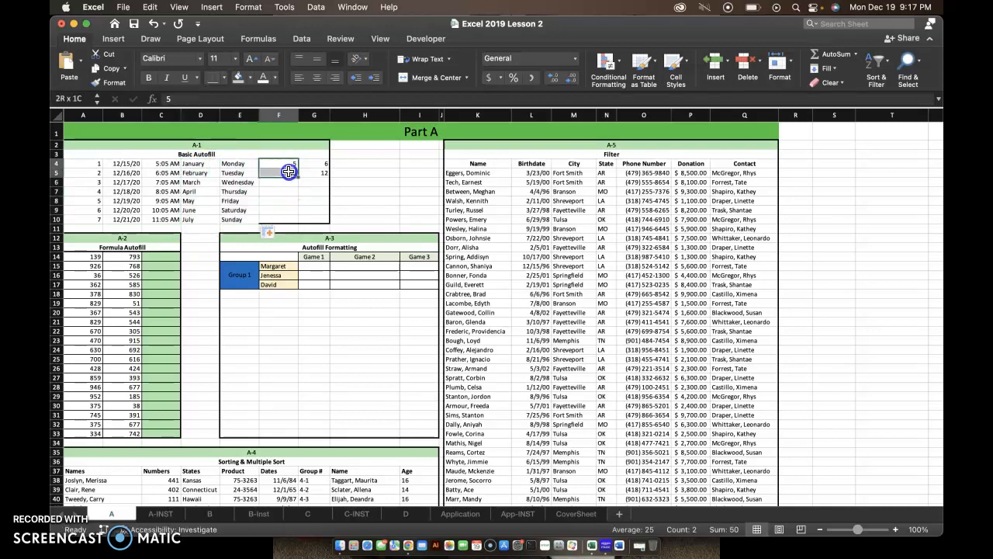
Extend the 5, 45 and 6, 12 number patterns down to row 10
{"action": "left_click_drag", "start_coordinate": [289, 164], "coordinate": [293, 223]}
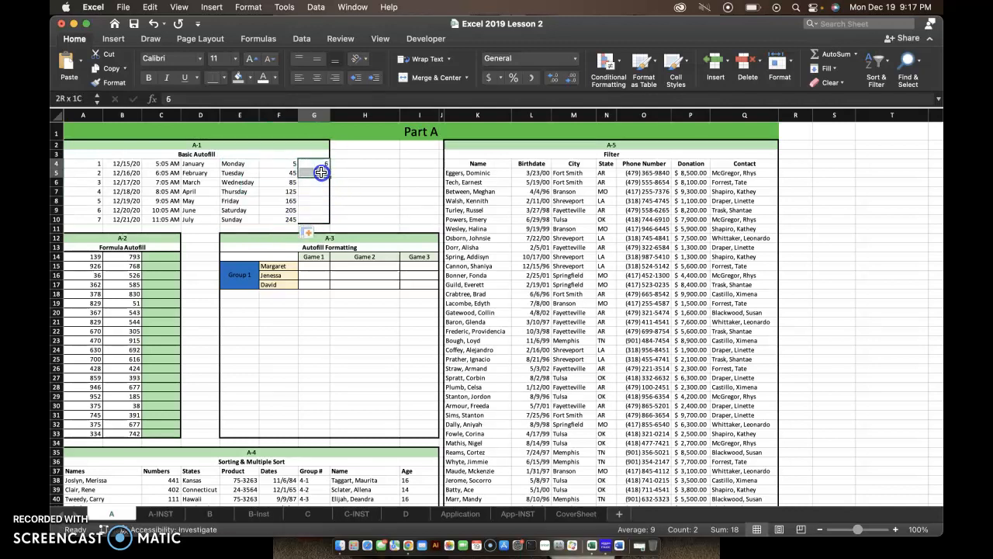
{"action": "left_click_drag", "start_coordinate": [320, 165], "coordinate": [324, 220]}
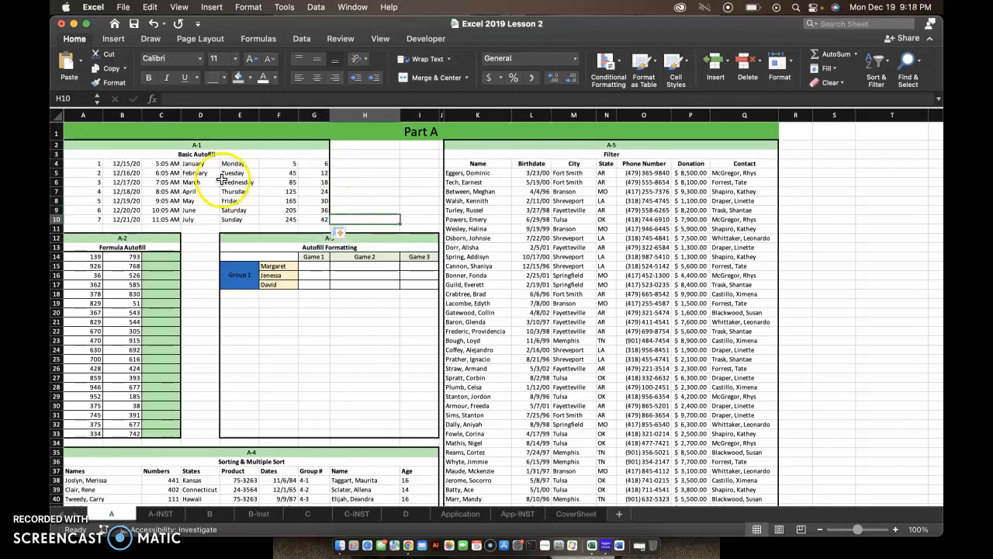
{"action": "left_click", "coordinate": [162, 256]}
{"action": "type", "text": "="}
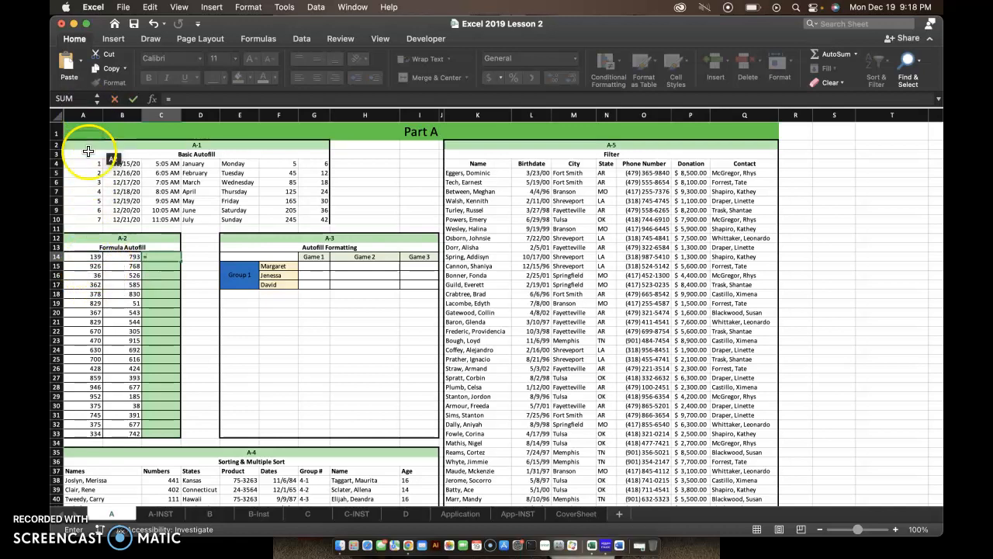
Verify the =A14+B14 sum formulas copied down the A-2 total column
{"action": "left_click", "coordinate": [82, 257]}
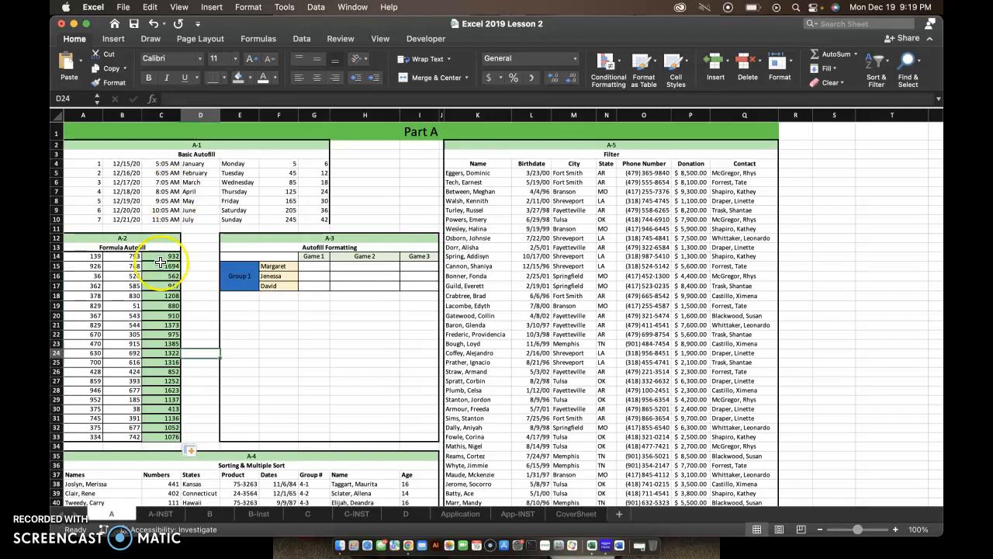
{"action": "left_click", "coordinate": [161, 256]}
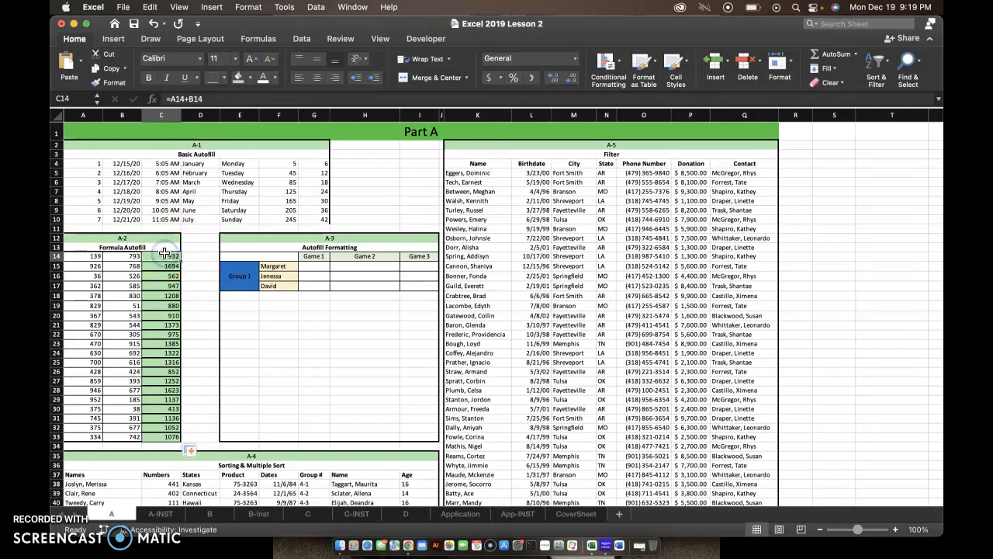
{"action": "left_click", "coordinate": [161, 265]}
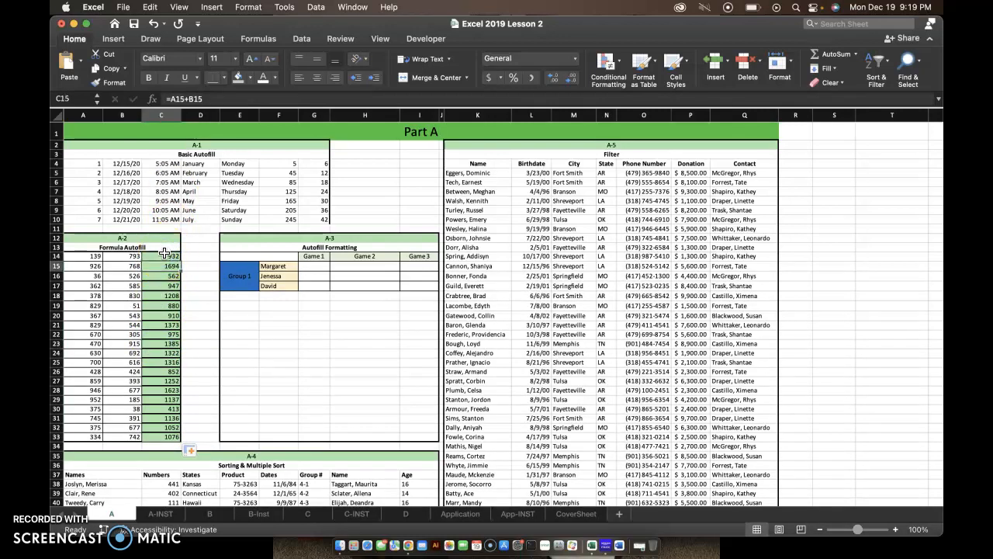
{"action": "left_click", "coordinate": [162, 304]}
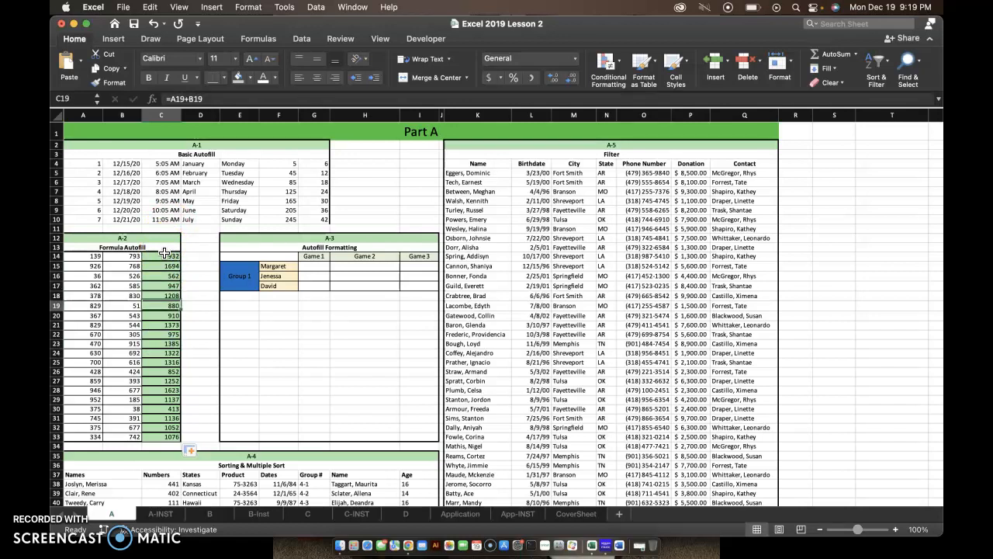
{"action": "left_click", "coordinate": [161, 426]}
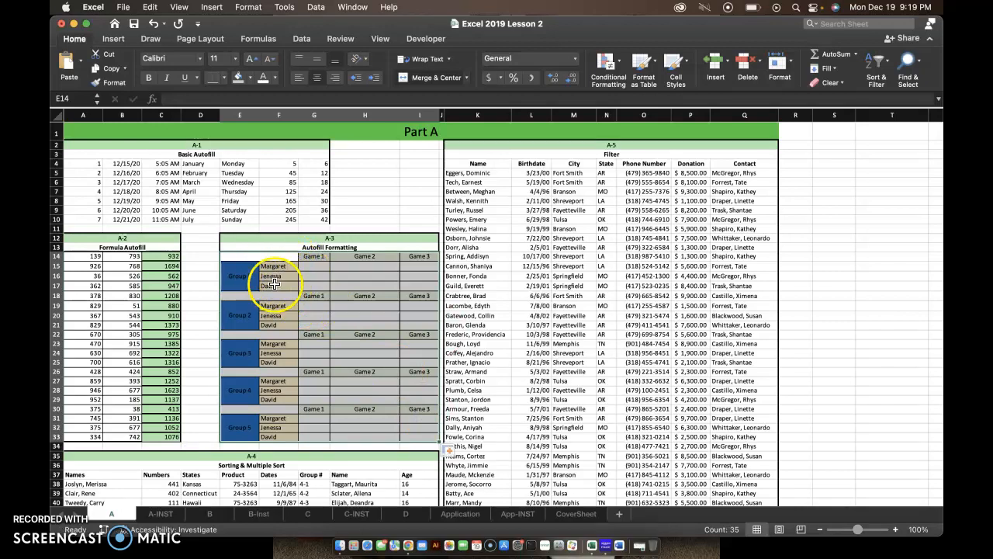
Check the newly numbered Group 2 label in the A-3 block
{"action": "left_click", "coordinate": [239, 276]}
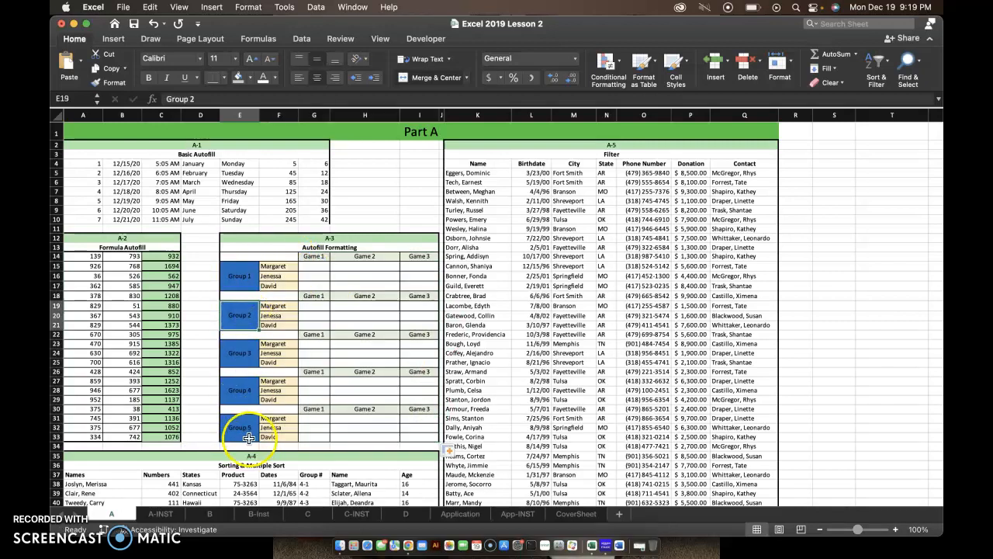
{"action": "mouse_move", "coordinate": [360, 385]}
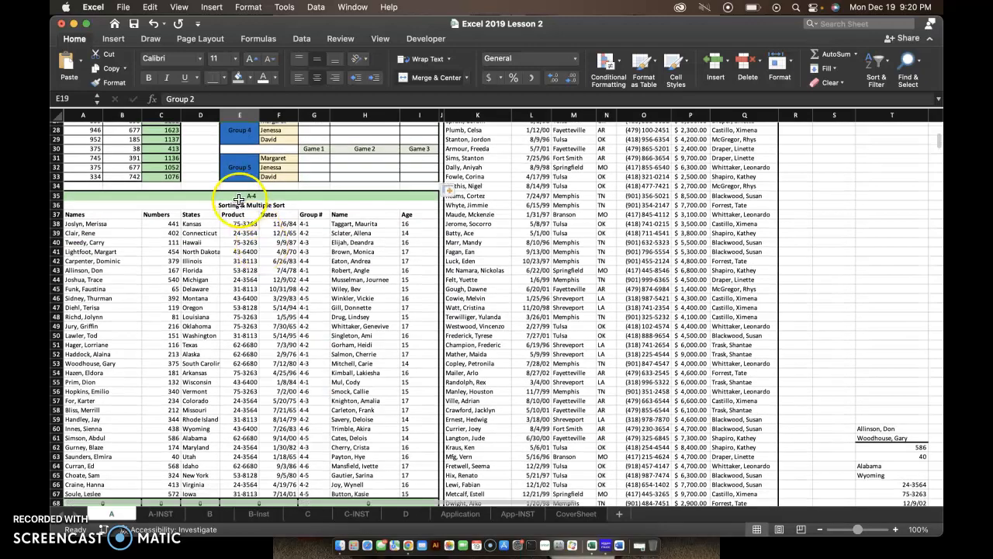
Select the A-4 names table and sort it from A to Z via Sort & Filter
{"action": "scroll", "scroll_direction": "down", "scroll_amount": 3}
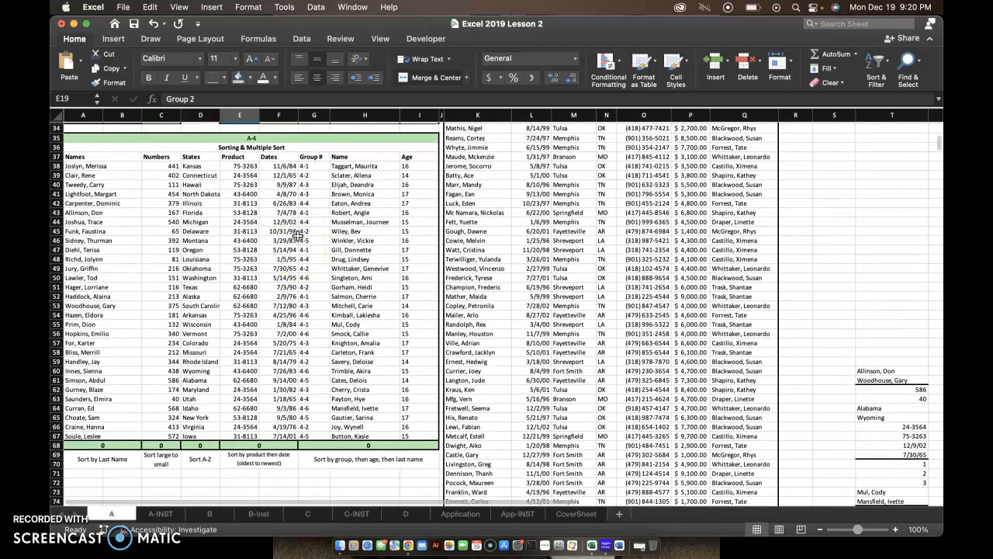
{"action": "left_click", "coordinate": [84, 157]}
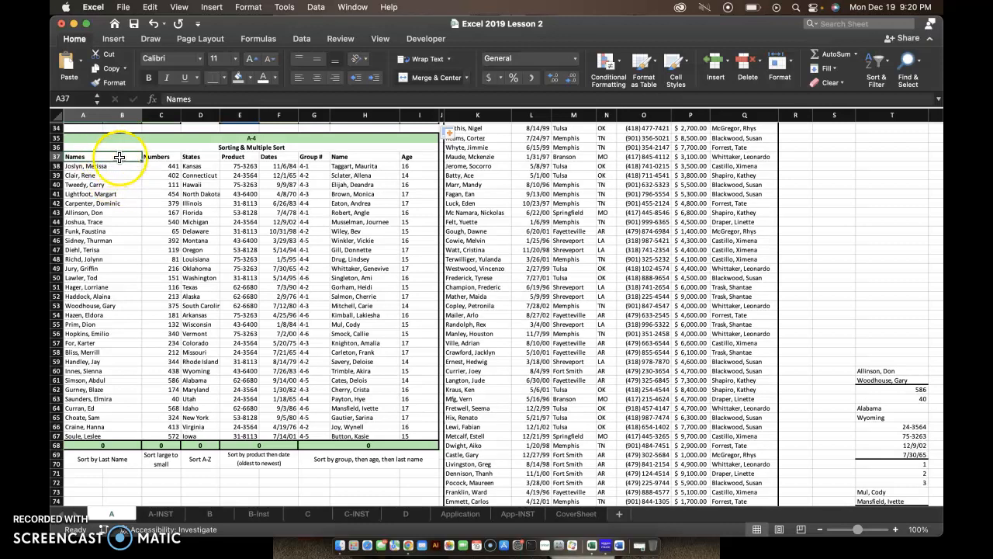
{"action": "left_click_drag", "start_coordinate": [82, 155], "coordinate": [121, 165]}
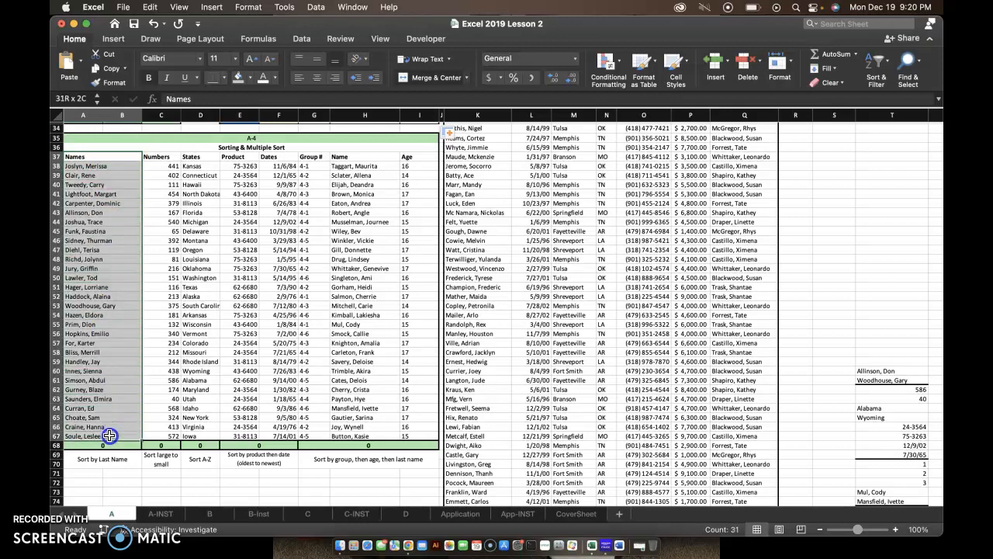
{"action": "left_click", "coordinate": [109, 434]}
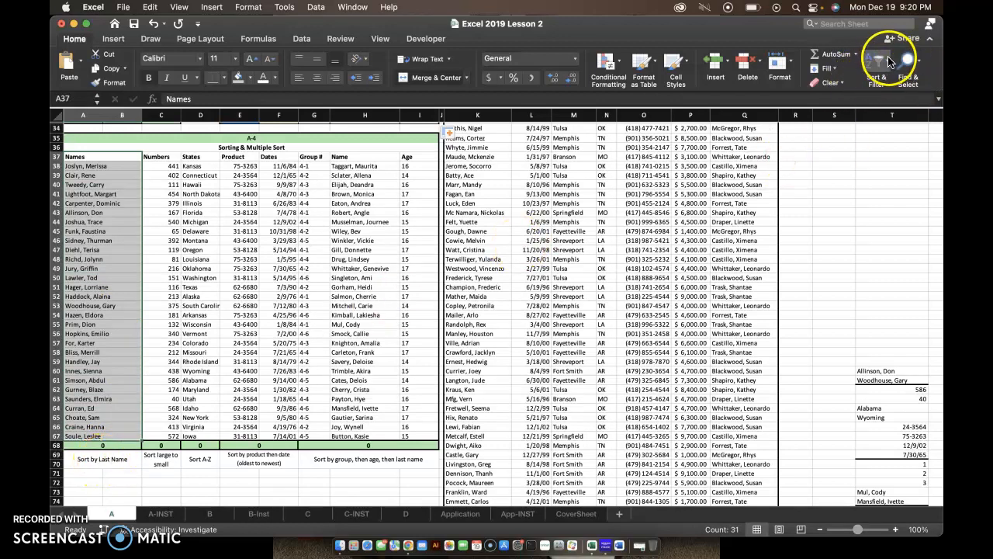
{"action": "left_click", "coordinate": [872, 62]}
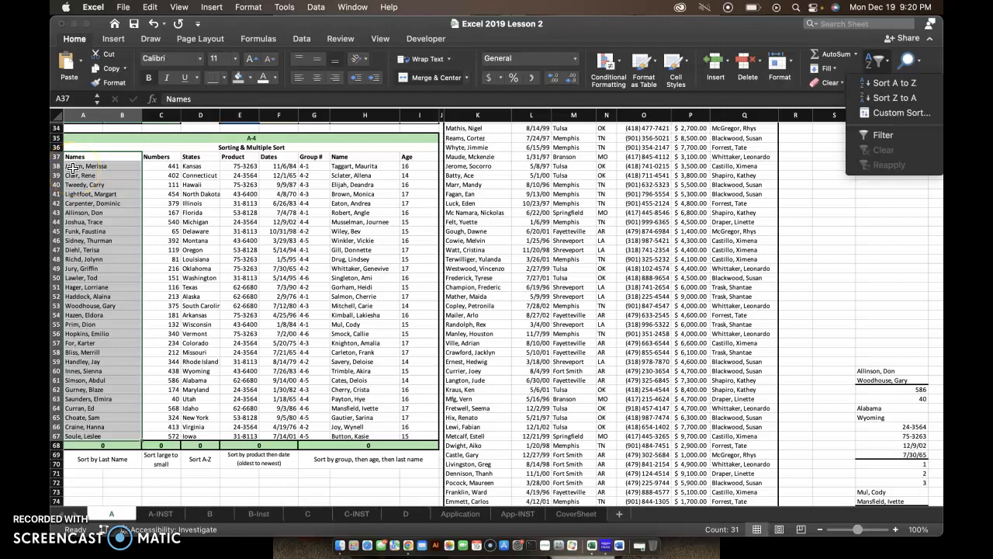
{"action": "mouse_move", "coordinate": [894, 84]}
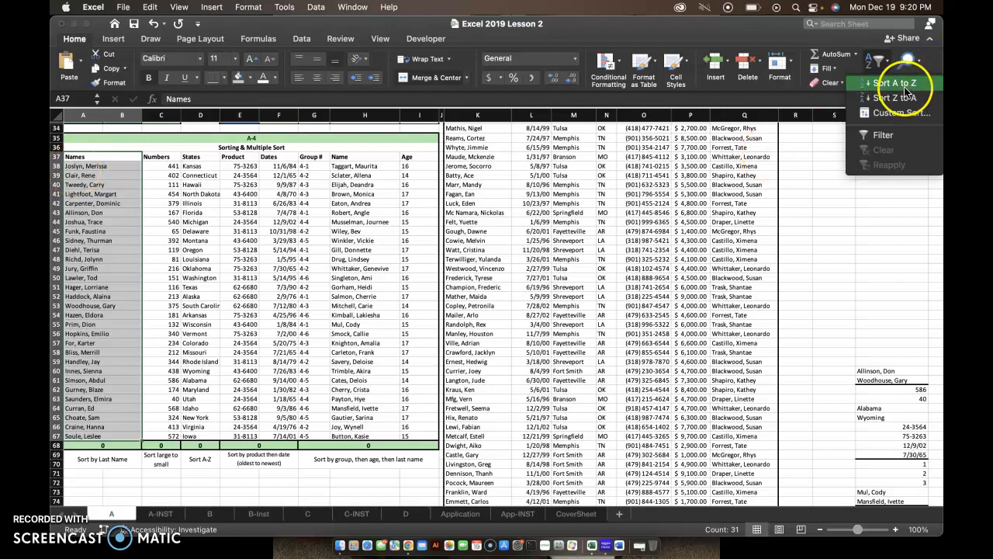
{"action": "left_click", "coordinate": [894, 84]}
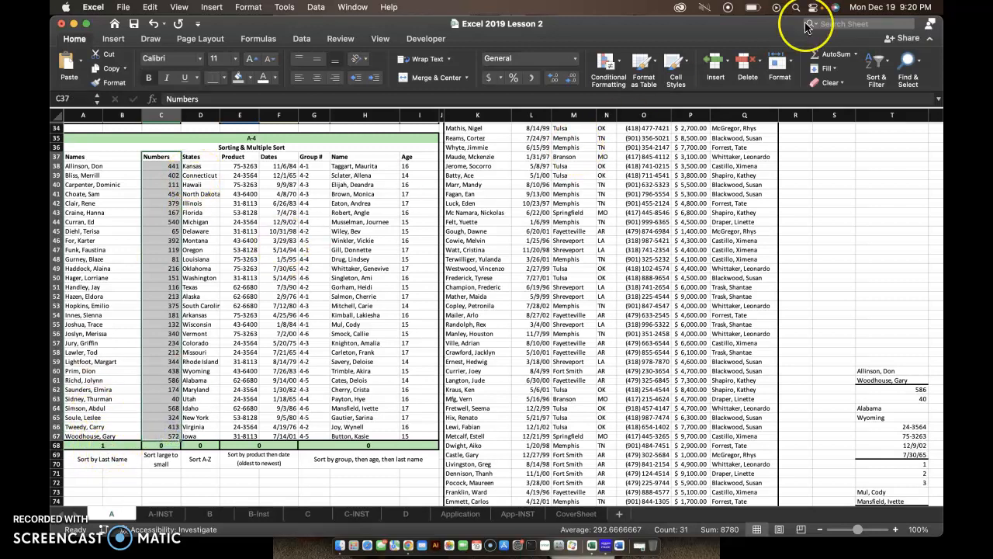
Sort the Numbers column smallest to largest with the selection expanded, dismissing the merged cells warning
{"action": "left_click", "coordinate": [875, 65]}
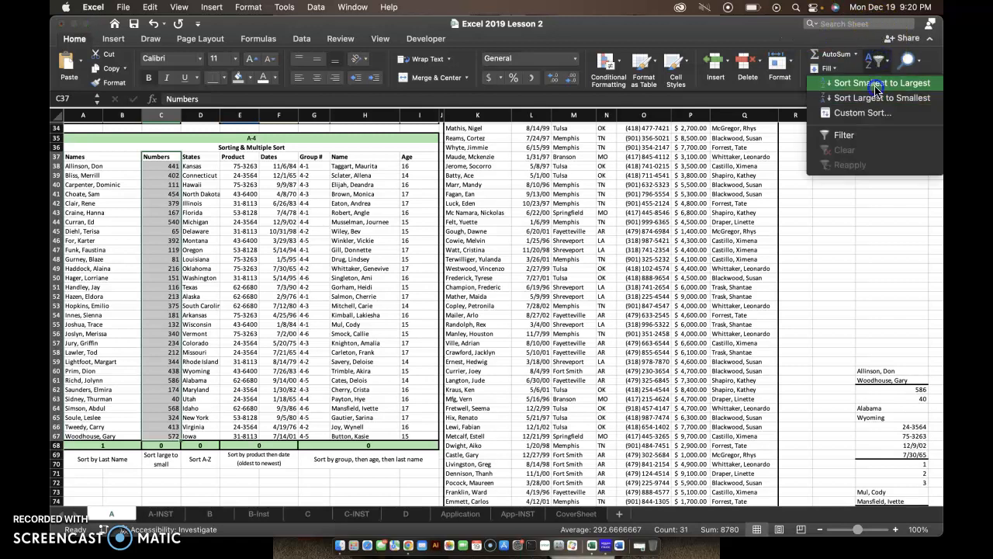
{"action": "left_click", "coordinate": [882, 84]}
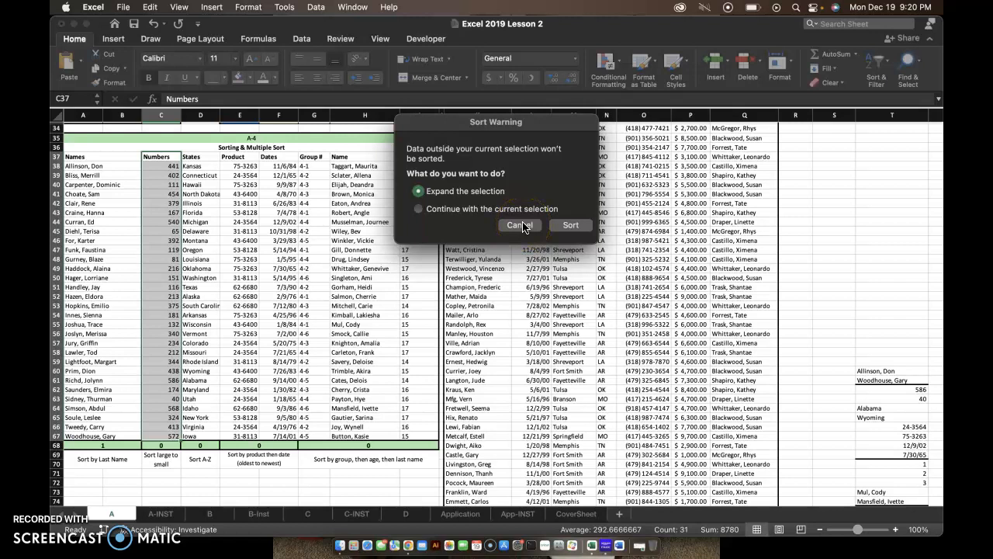
{"action": "left_click", "coordinate": [571, 223]}
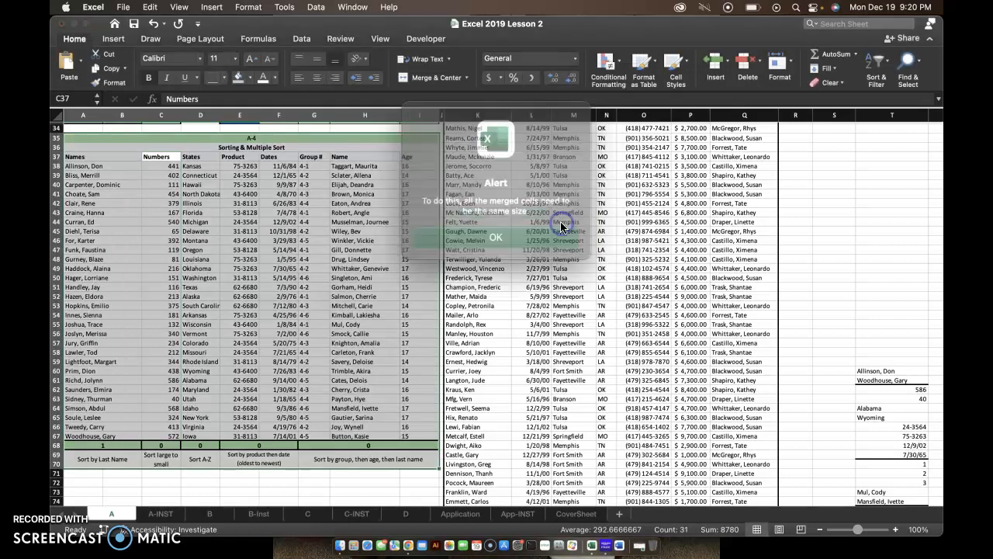
{"action": "left_click", "coordinate": [495, 236]}
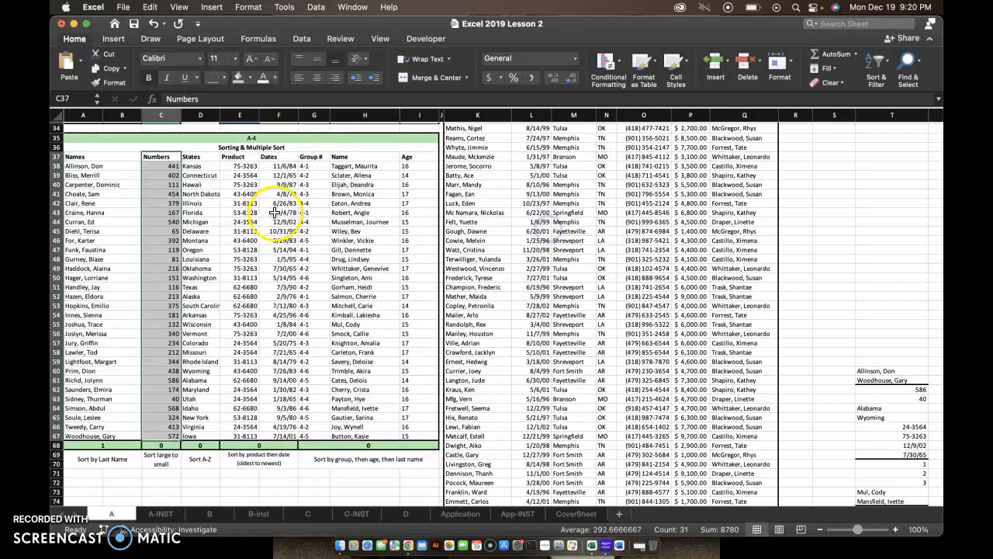
Explore Custom Sort options for the Numbers column and cancel without applying
{"action": "left_click", "coordinate": [875, 61]}
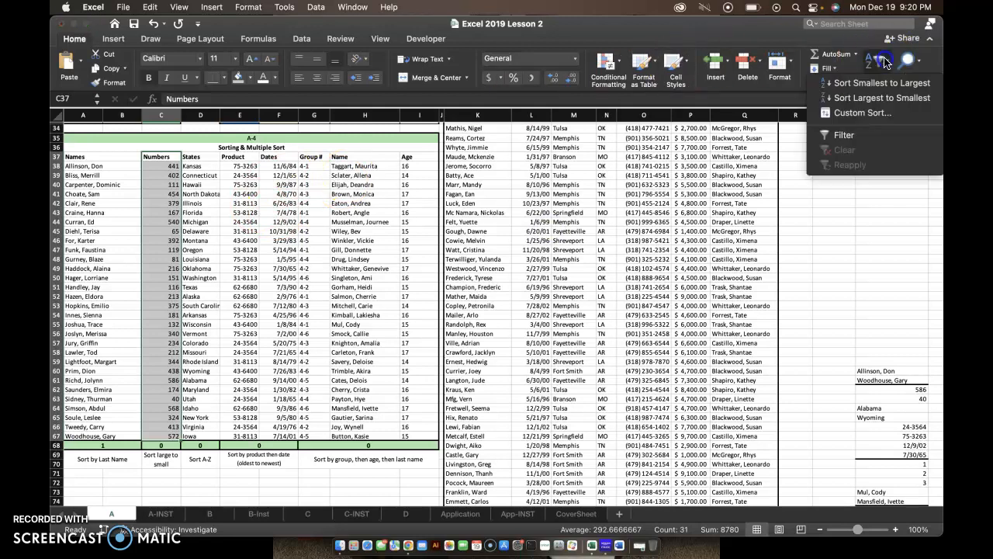
{"action": "left_click", "coordinate": [861, 112]}
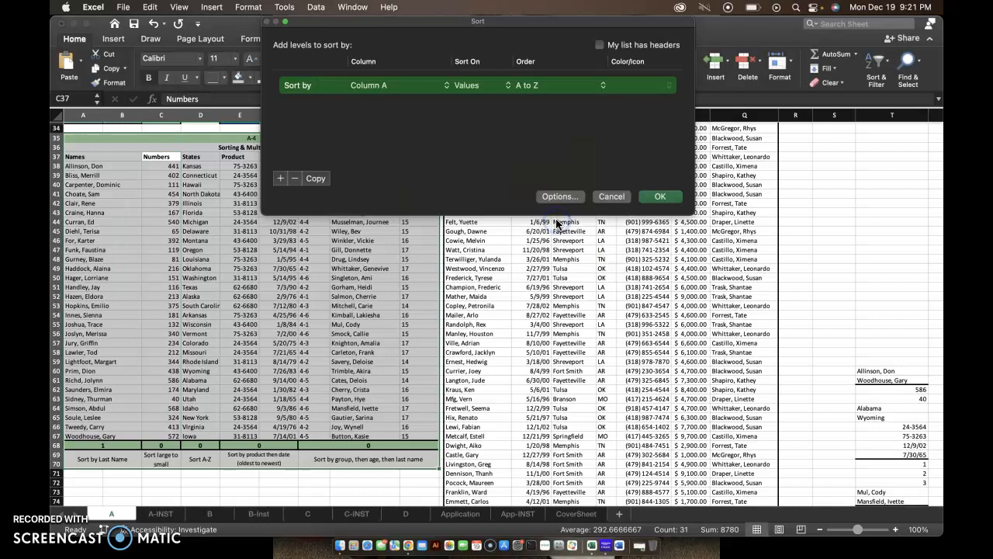
{"action": "left_click", "coordinate": [391, 85]}
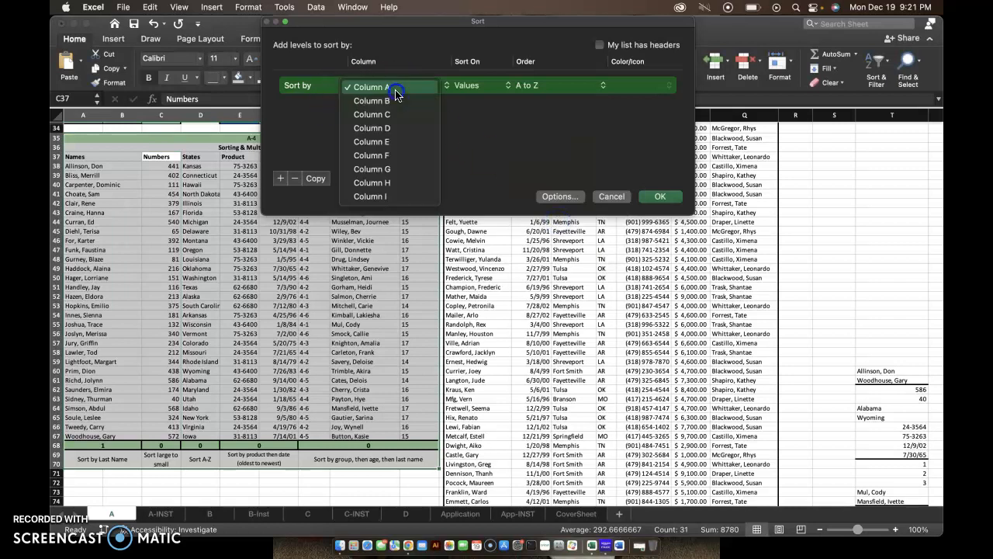
{"action": "left_click", "coordinate": [371, 87]}
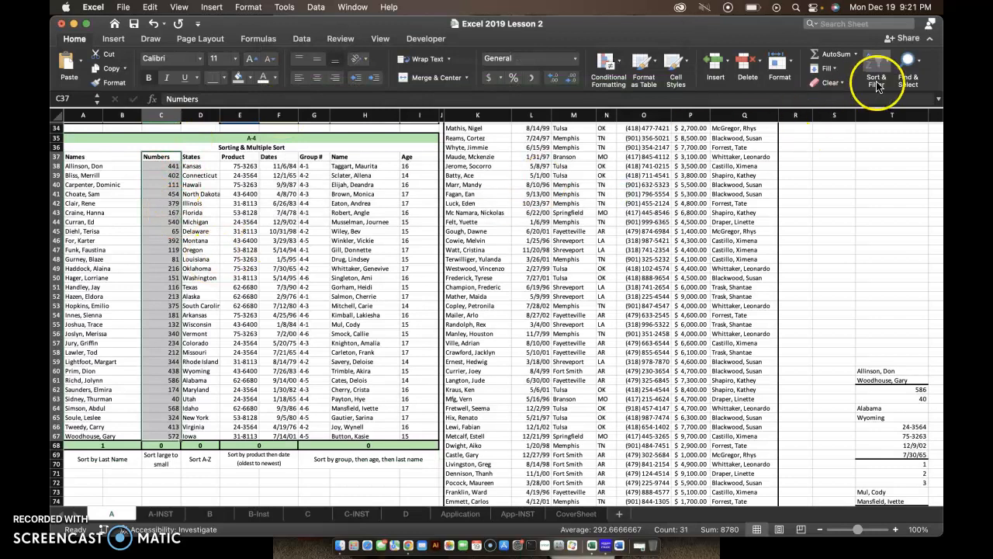
{"action": "left_click", "coordinate": [875, 65]}
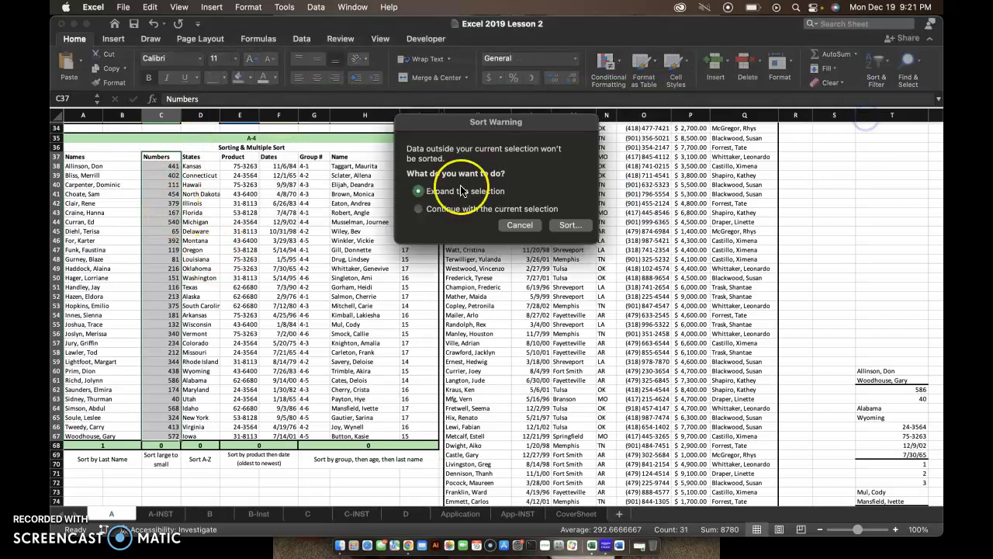
{"action": "left_click", "coordinate": [419, 208]}
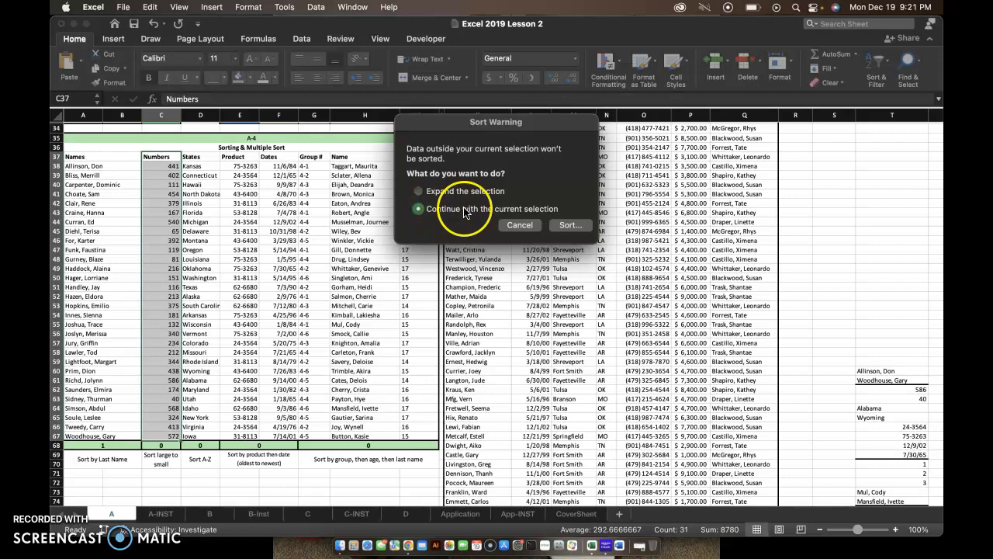
{"action": "left_click", "coordinate": [419, 208]}
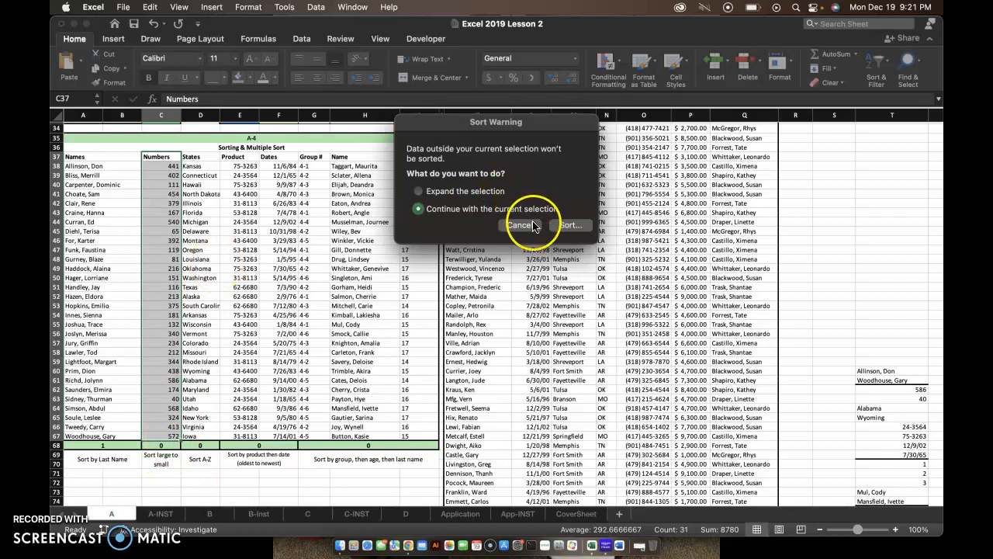
{"action": "left_click", "coordinate": [573, 225]}
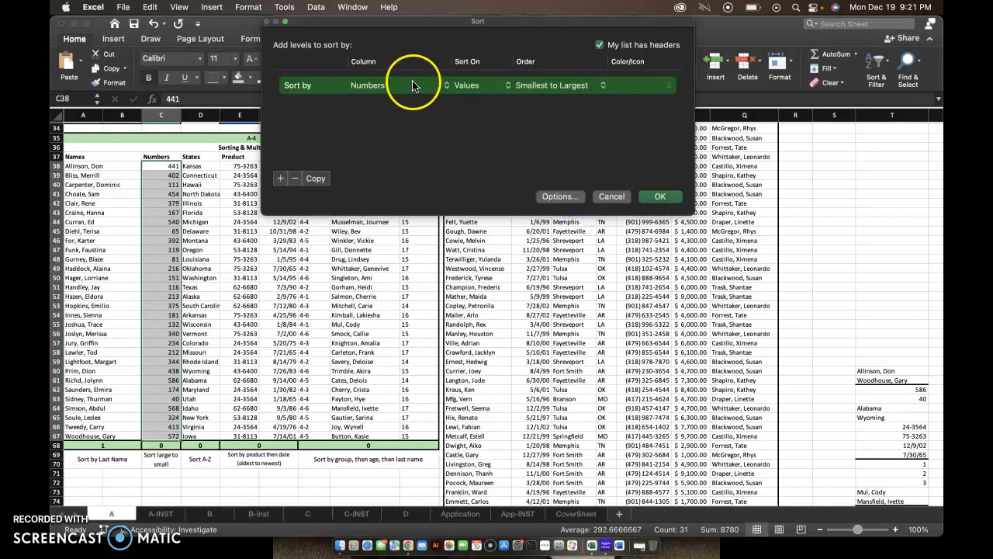
{"action": "mouse_move", "coordinate": [500, 40]}
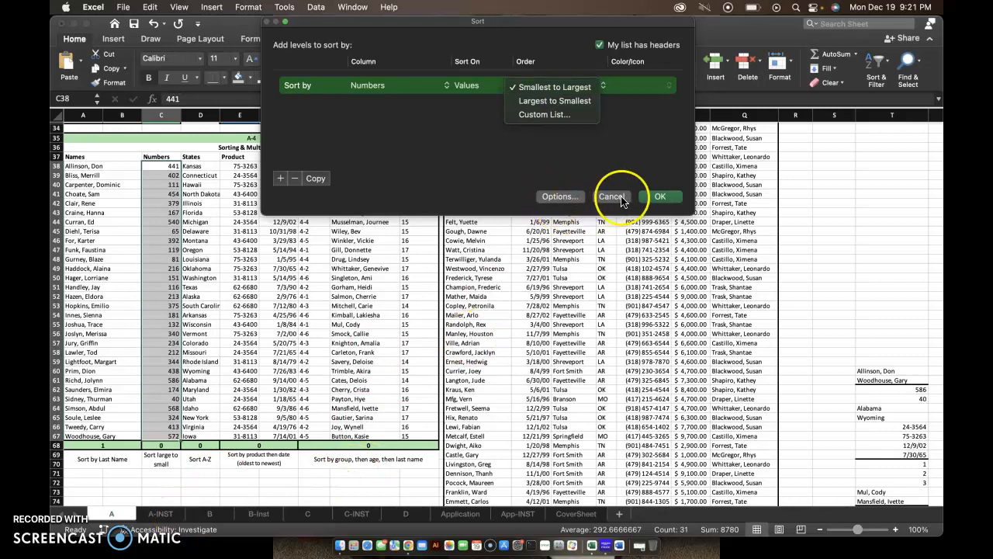
{"action": "left_click", "coordinate": [612, 196]}
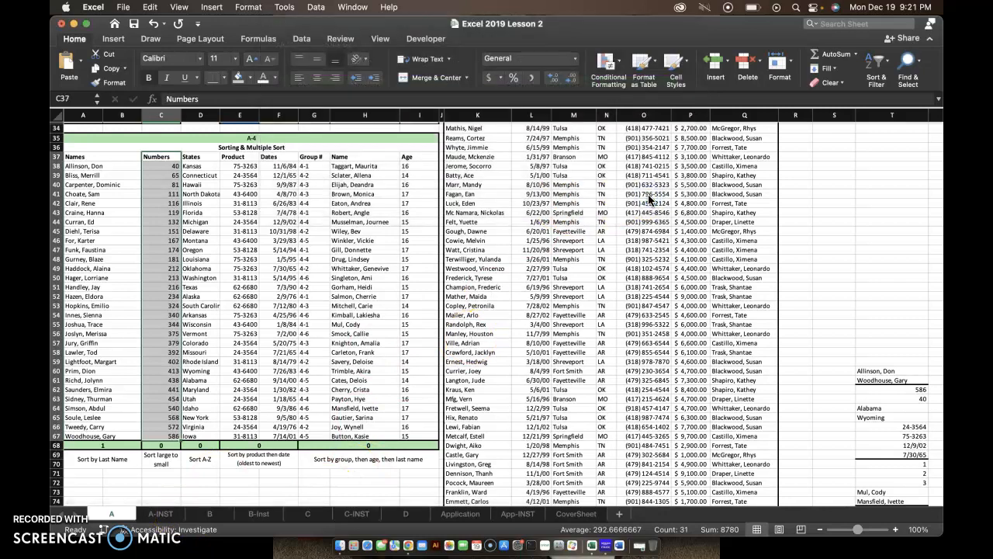
Sort the Numbers column largest to smallest, expanding the selection to whole rows
{"action": "left_click", "coordinate": [876, 62]}
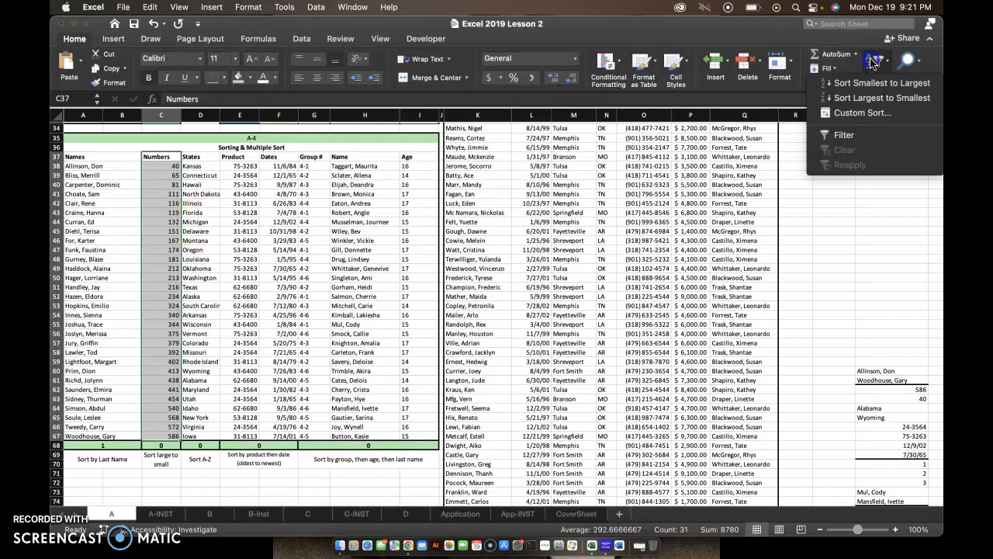
{"action": "left_click", "coordinate": [881, 82]}
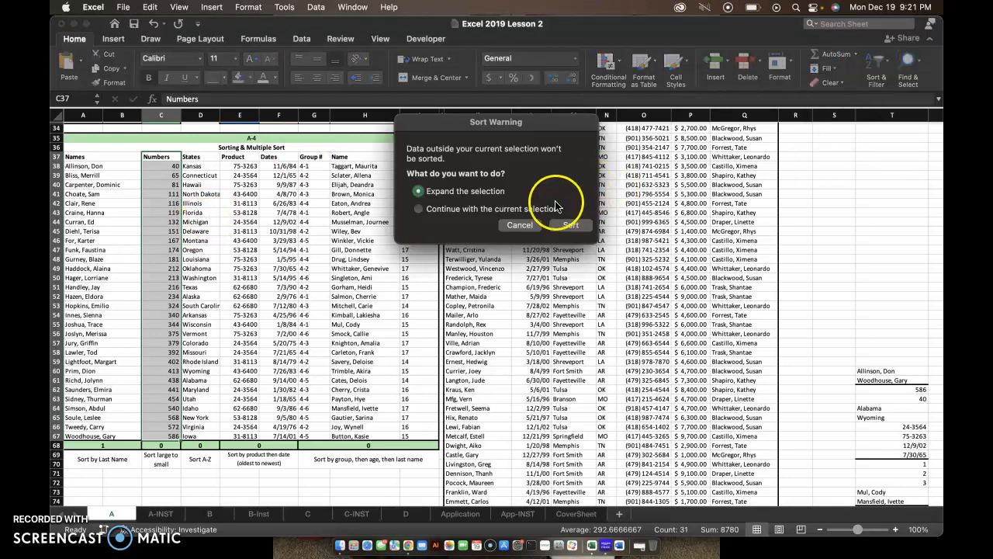
{"action": "left_click", "coordinate": [571, 225]}
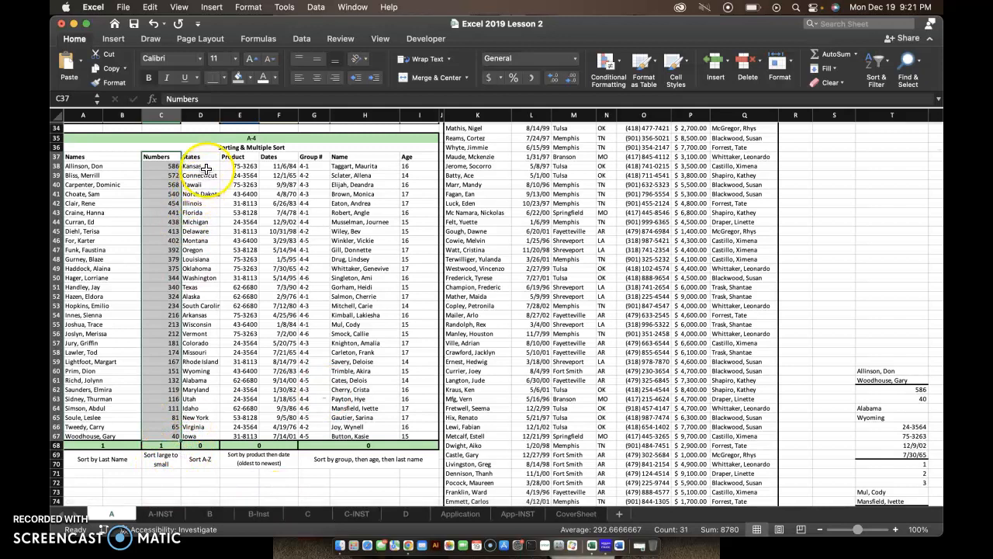
Review the autofill dates and States sorting instructions on the A-INST sheet
{"action": "left_click", "coordinate": [161, 512]}
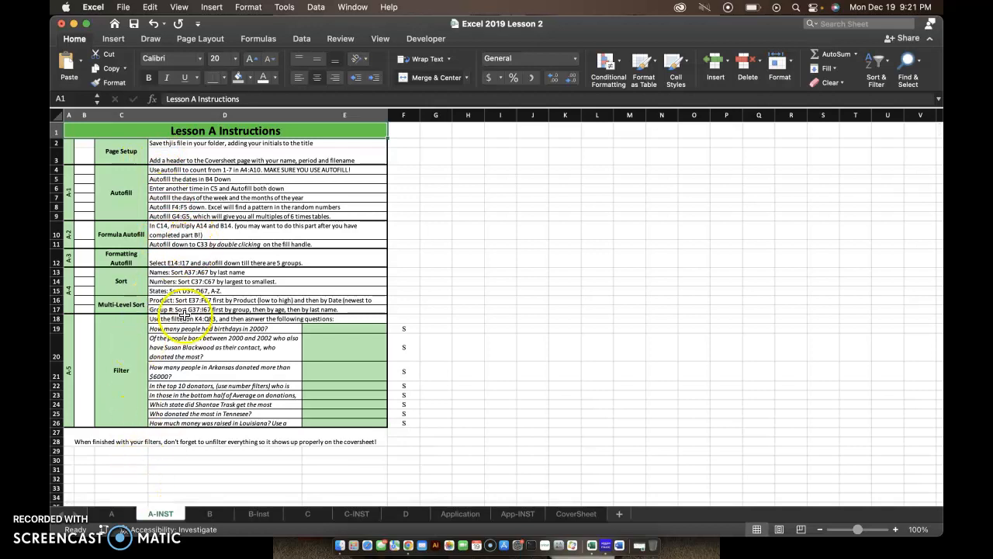
{"action": "left_click", "coordinate": [223, 180]}
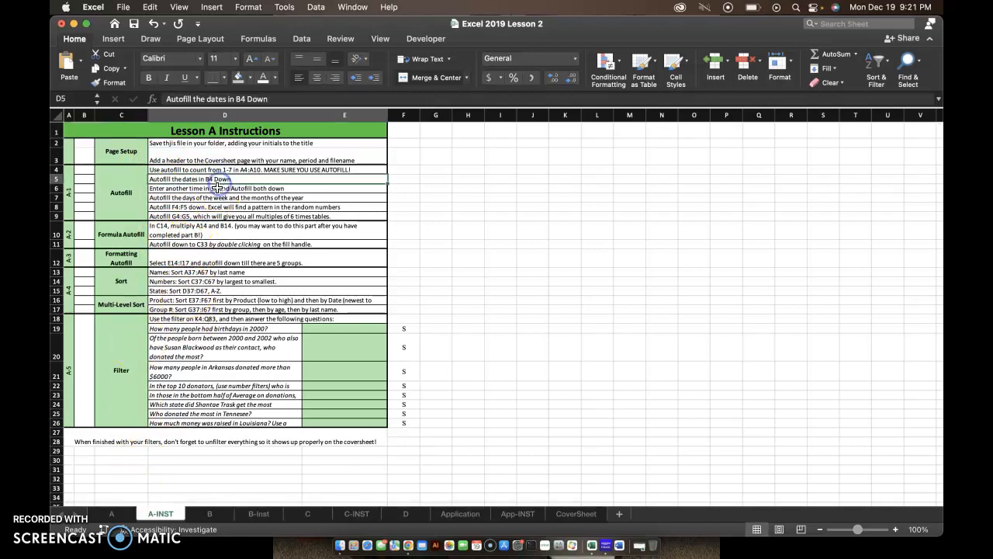
{"action": "left_click", "coordinate": [223, 188]}
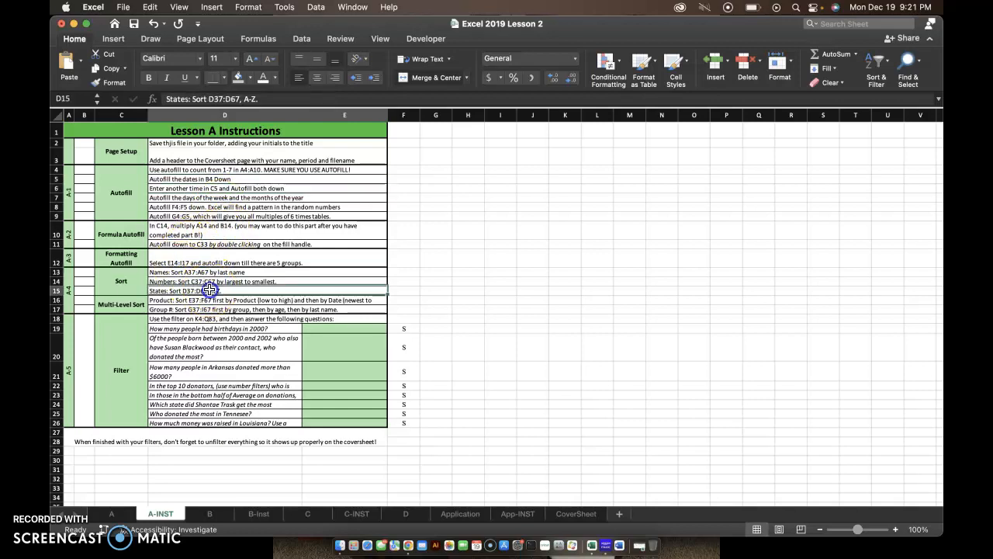
Back on sheet A, sort the States column A to Z with whole rows moving together
{"action": "left_click", "coordinate": [112, 512]}
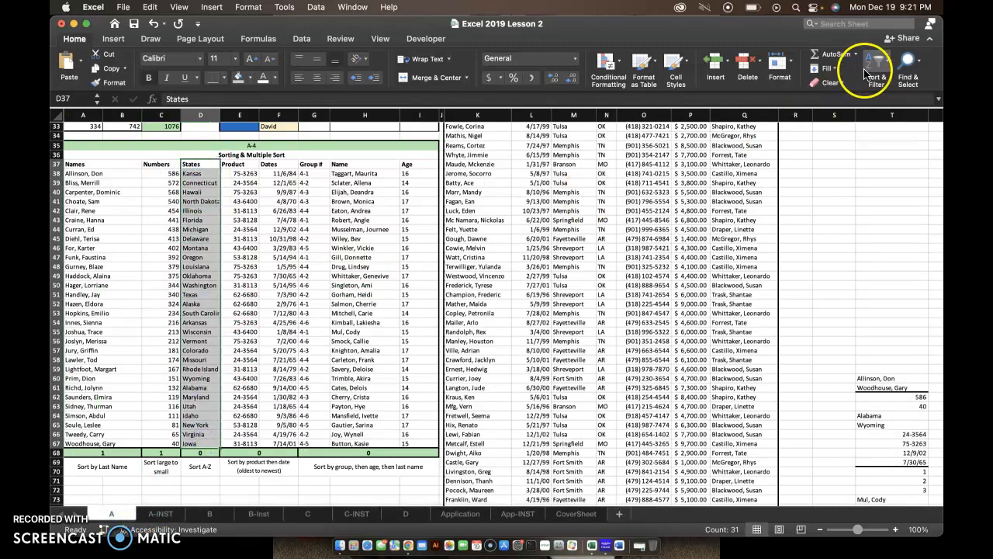
{"action": "left_click", "coordinate": [875, 65]}
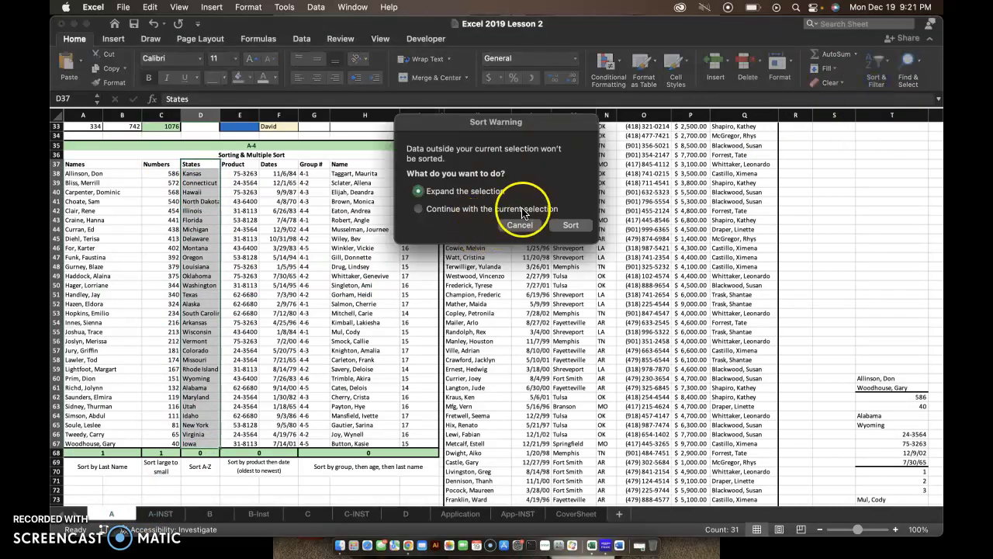
{"action": "left_click", "coordinate": [571, 225]}
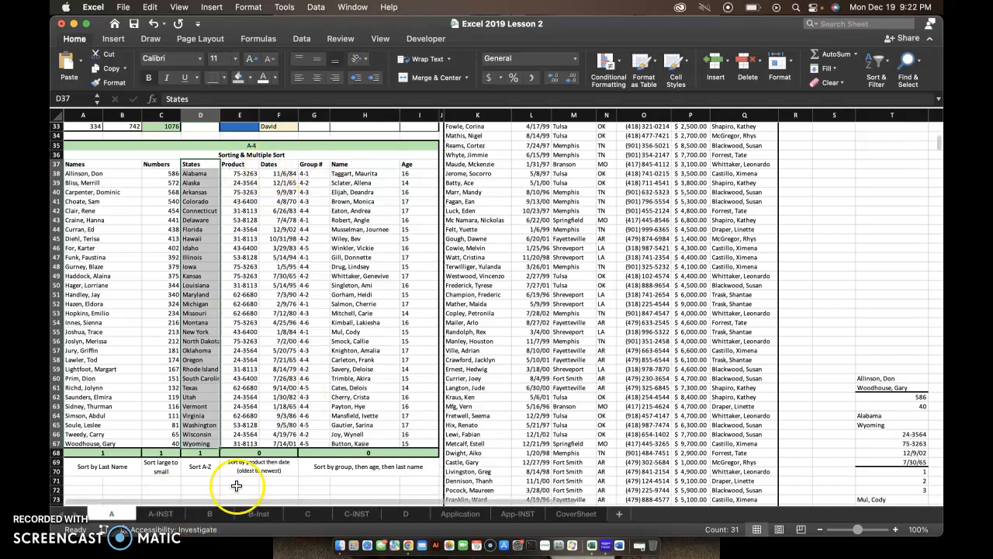
{"action": "mouse_move", "coordinate": [250, 477]}
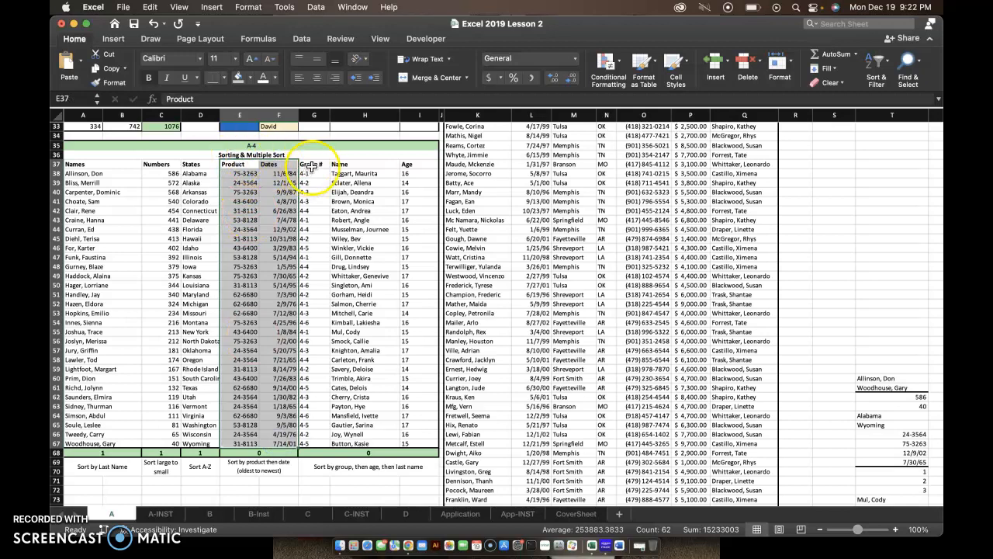
Custom sort by Product, then by Dates from oldest to newest
{"action": "left_click", "coordinate": [877, 65]}
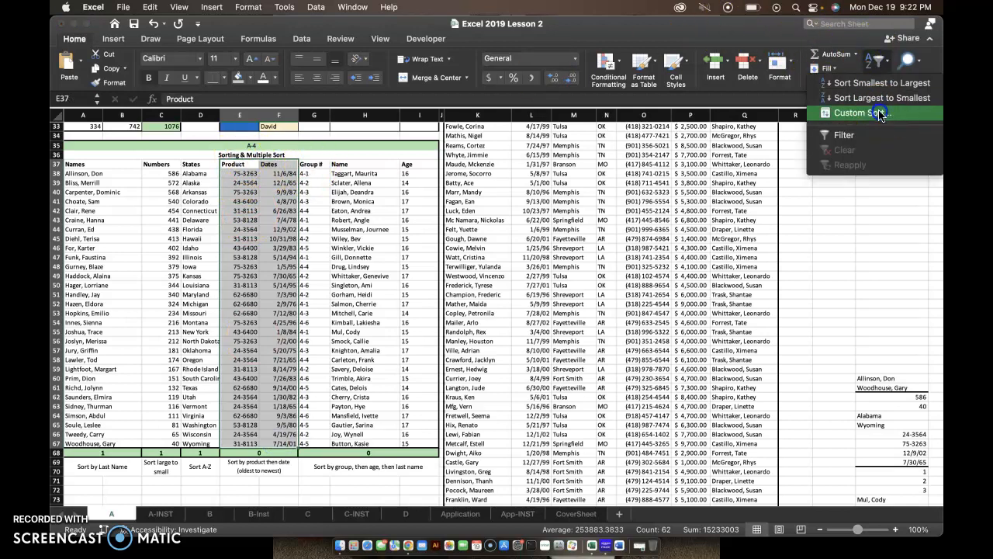
{"action": "left_click", "coordinate": [860, 111]}
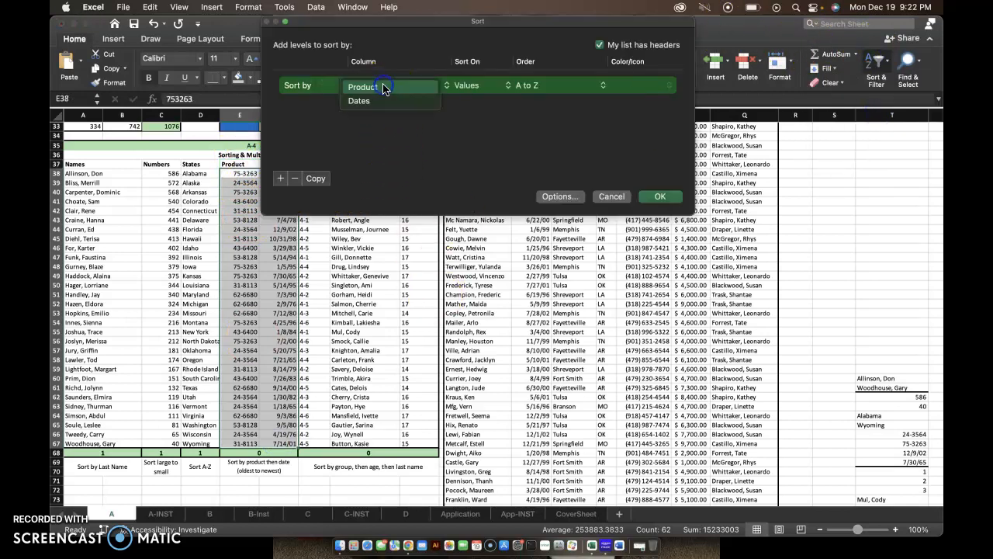
{"action": "left_click", "coordinate": [360, 87]}
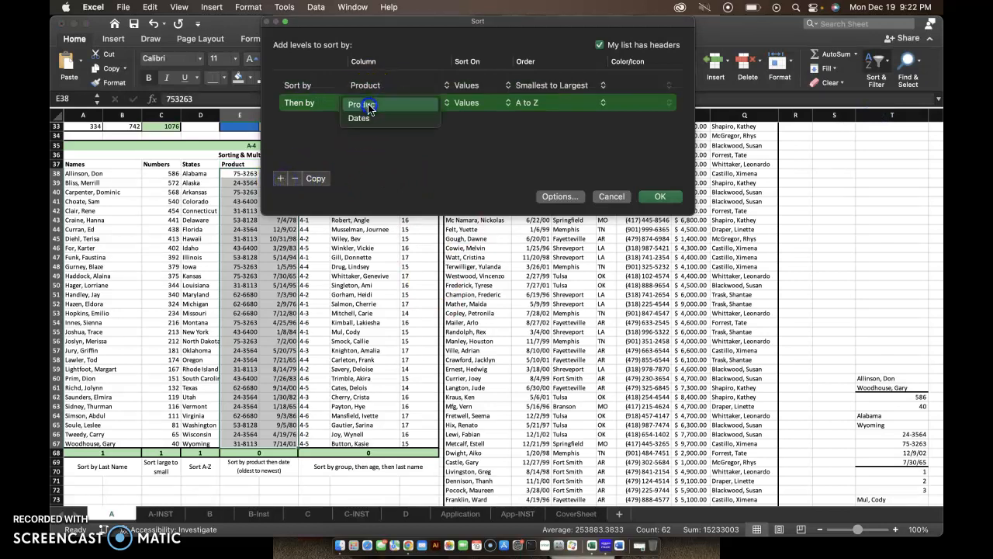
{"action": "left_click", "coordinate": [360, 118]}
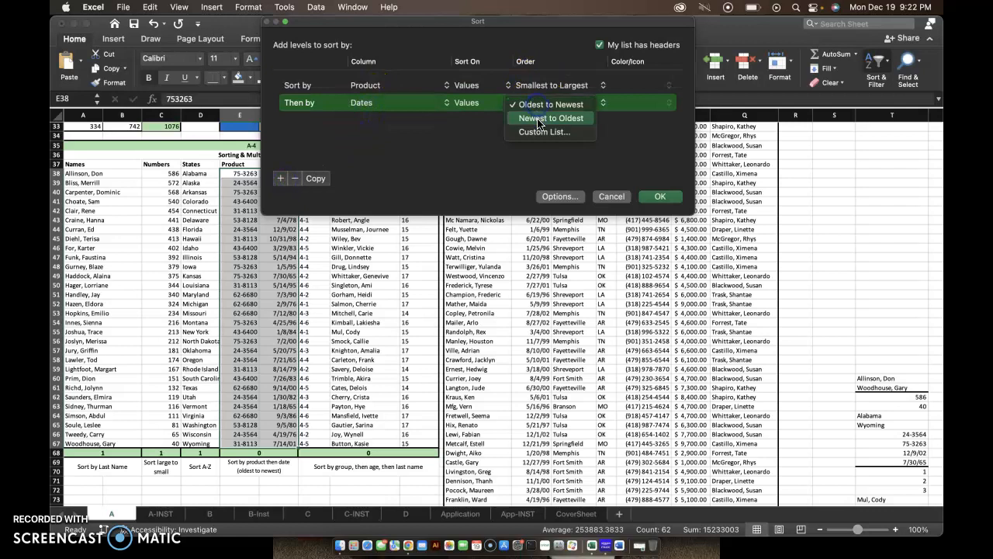
{"action": "left_click", "coordinate": [551, 104]}
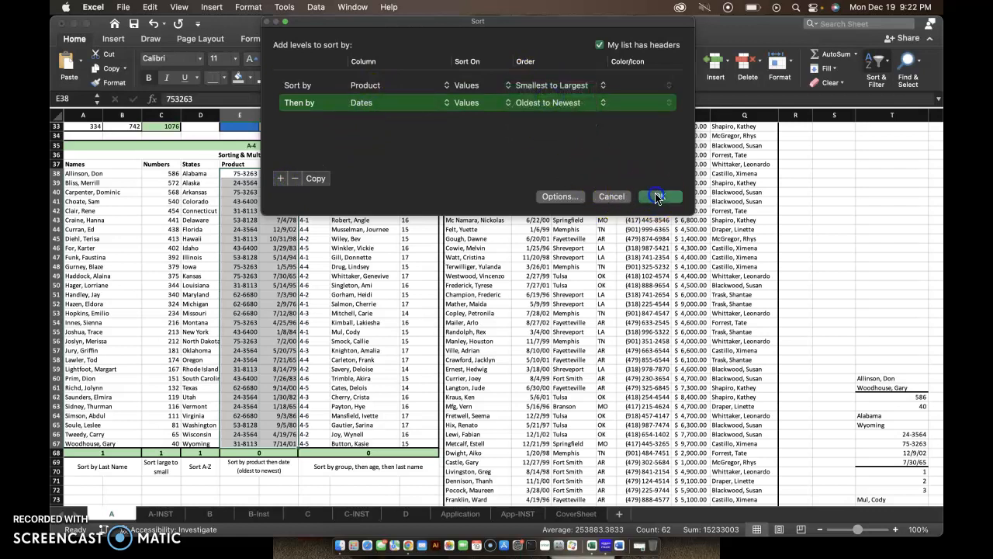
{"action": "left_click", "coordinate": [657, 195]}
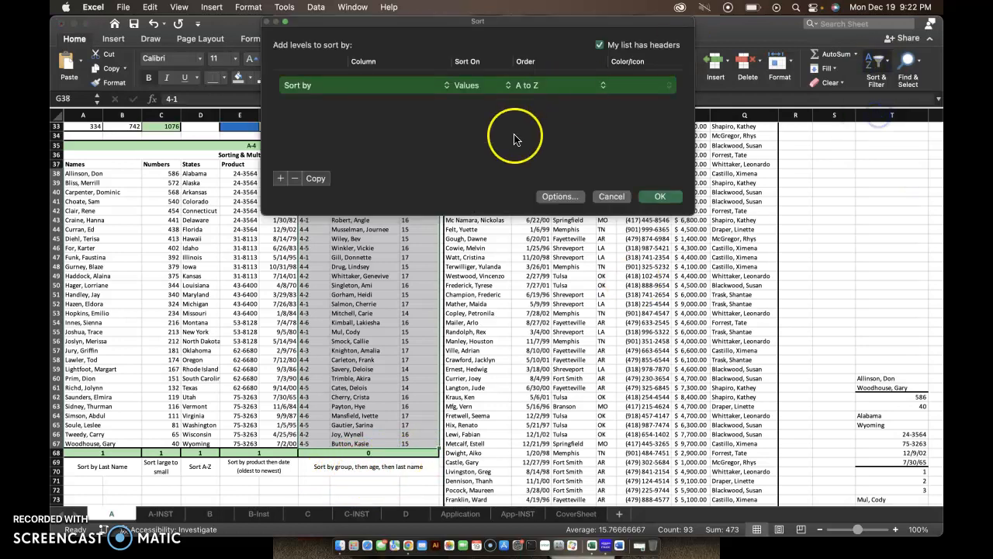
Custom sort by Group #, then Age, then Name, accepting the text-number Sort Warning
{"action": "left_click", "coordinate": [388, 84]}
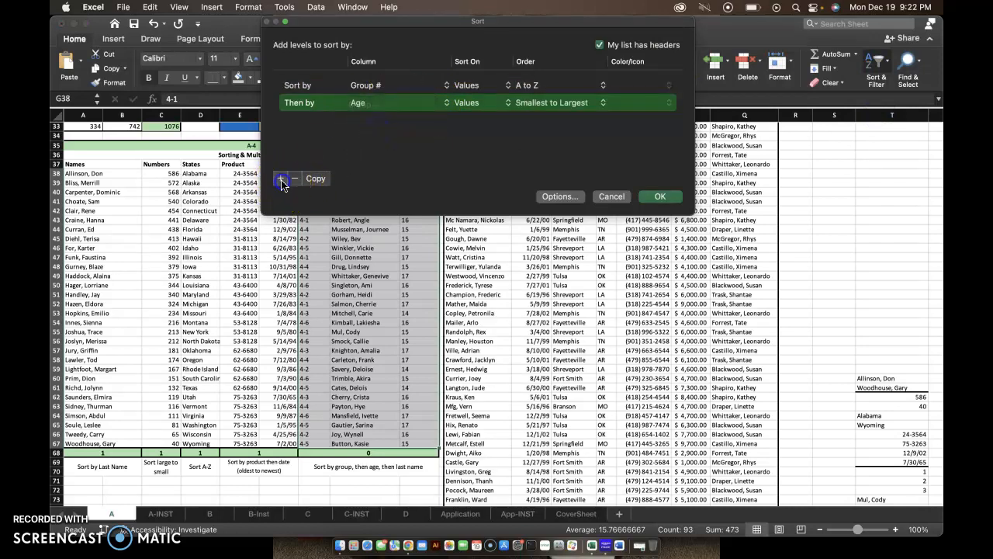
{"action": "left_click", "coordinate": [280, 177]}
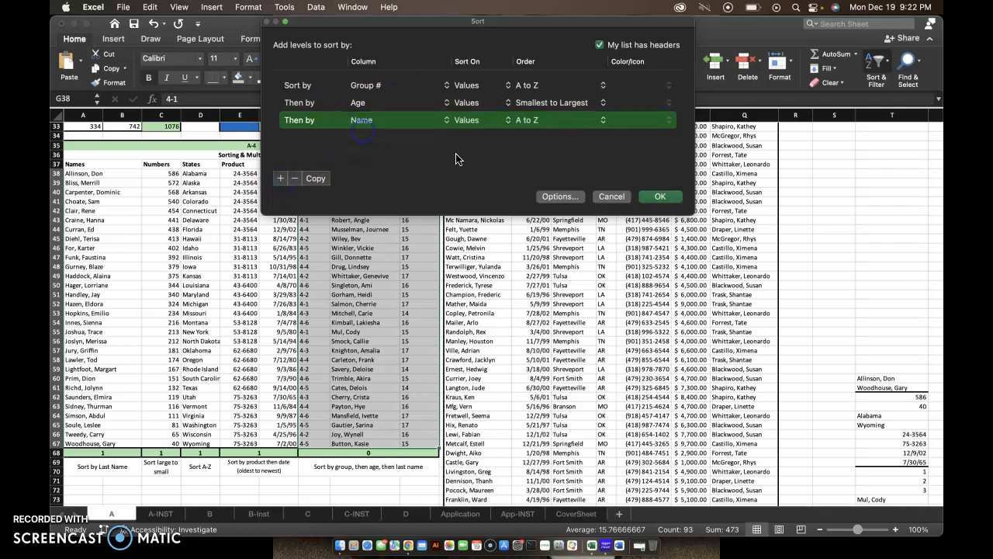
{"action": "left_click", "coordinate": [660, 195]}
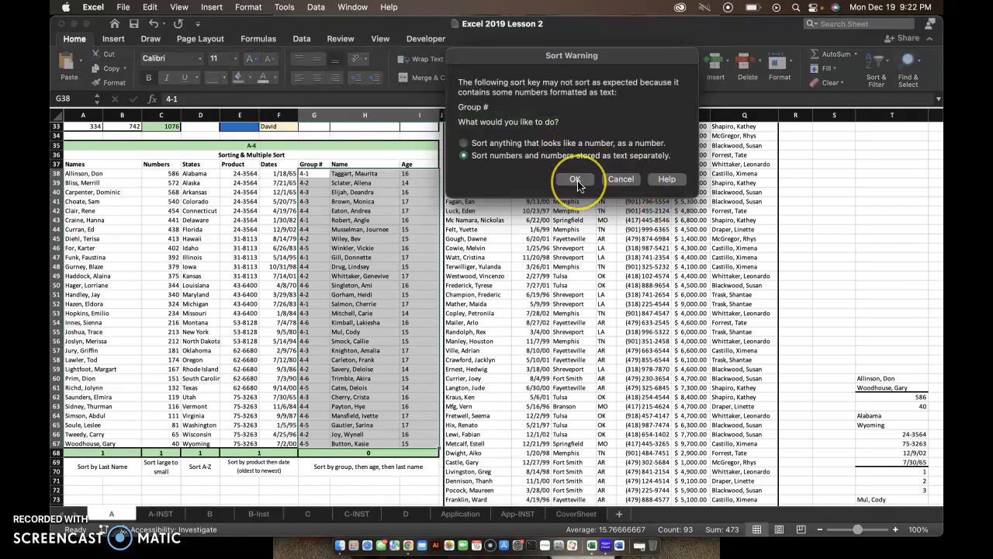
{"action": "left_click", "coordinate": [576, 180]}
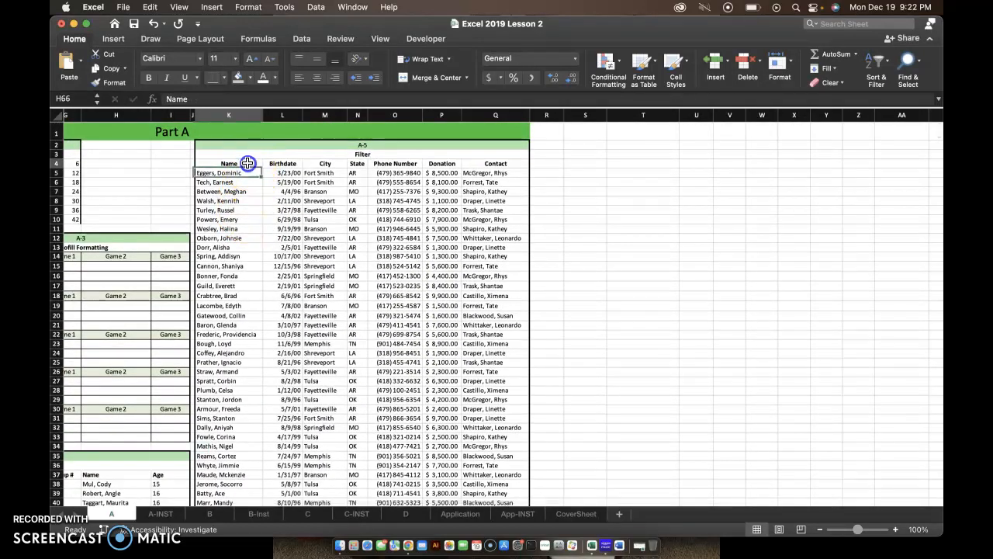
Toggle Select All off and on in the Name filter, then return to the A-INST sheet
{"action": "scroll", "scroll_direction": "down", "scroll_amount": 3}
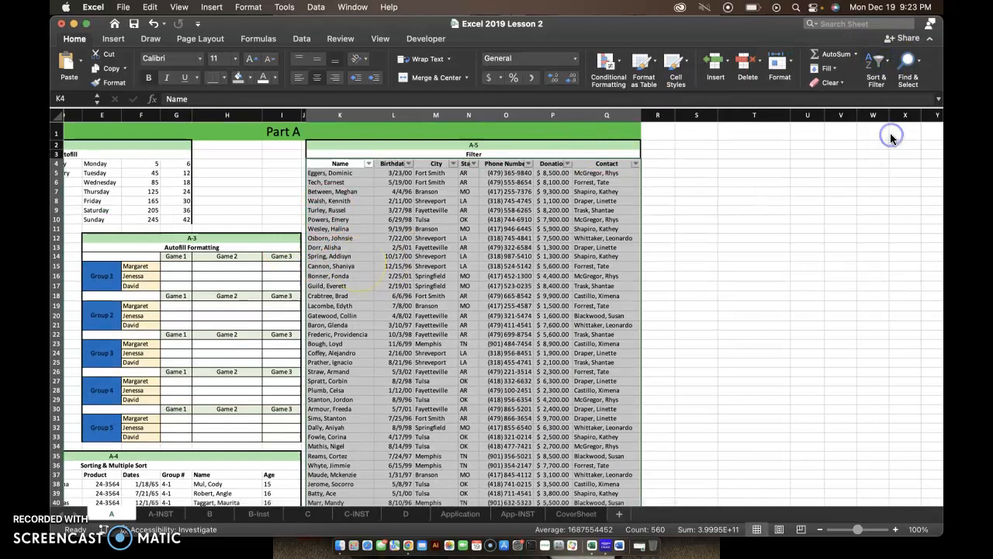
{"action": "left_click", "coordinate": [369, 163]}
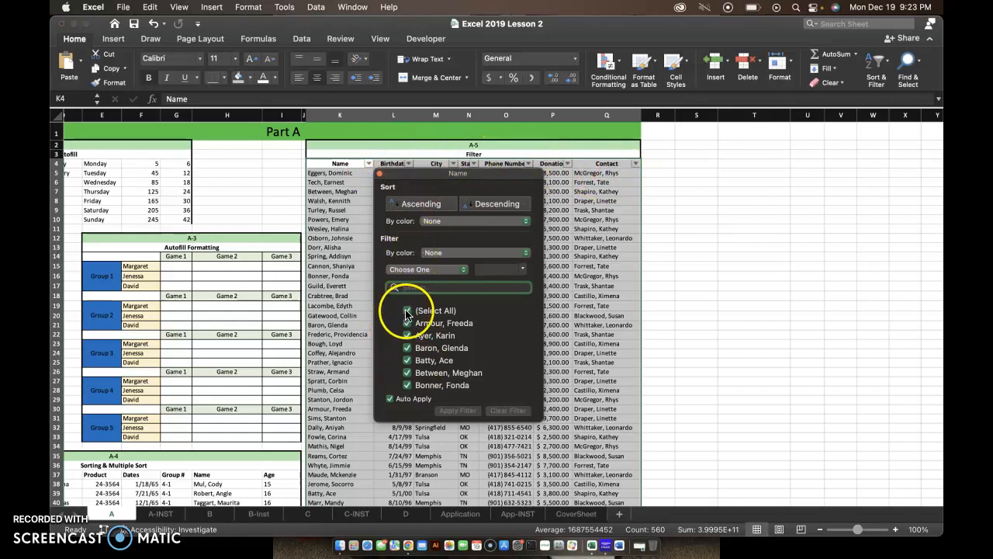
{"action": "left_click", "coordinate": [407, 310]}
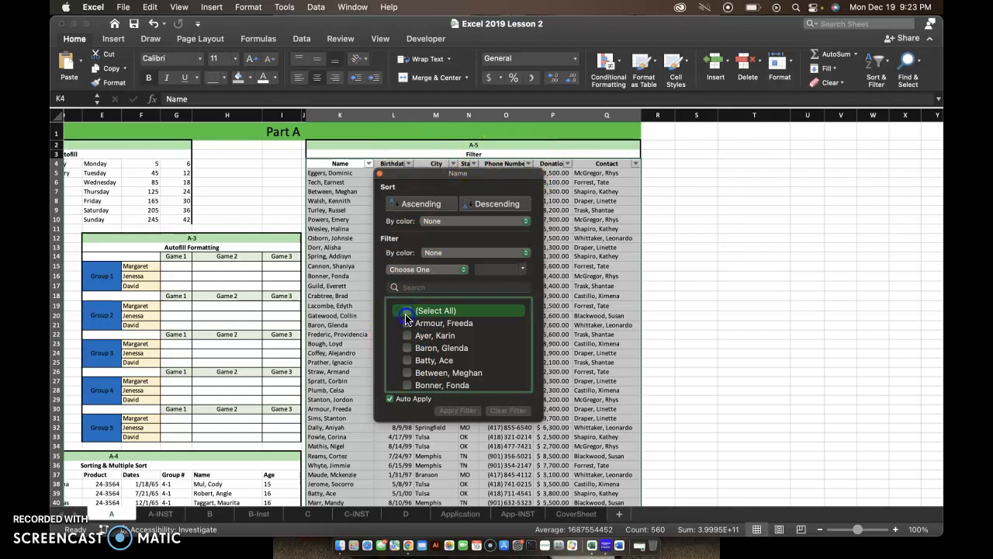
{"action": "left_click", "coordinate": [406, 311]}
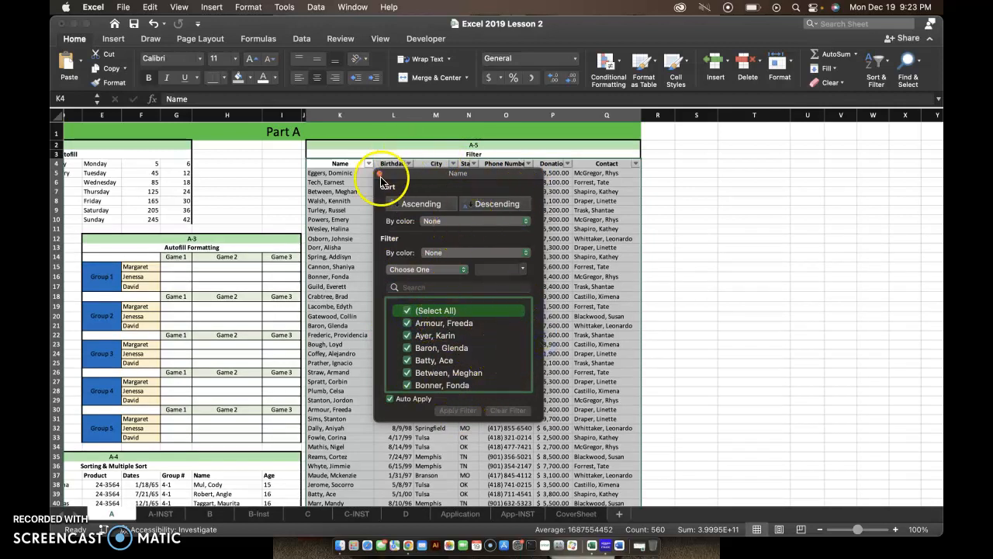
{"action": "left_click", "coordinate": [453, 165]}
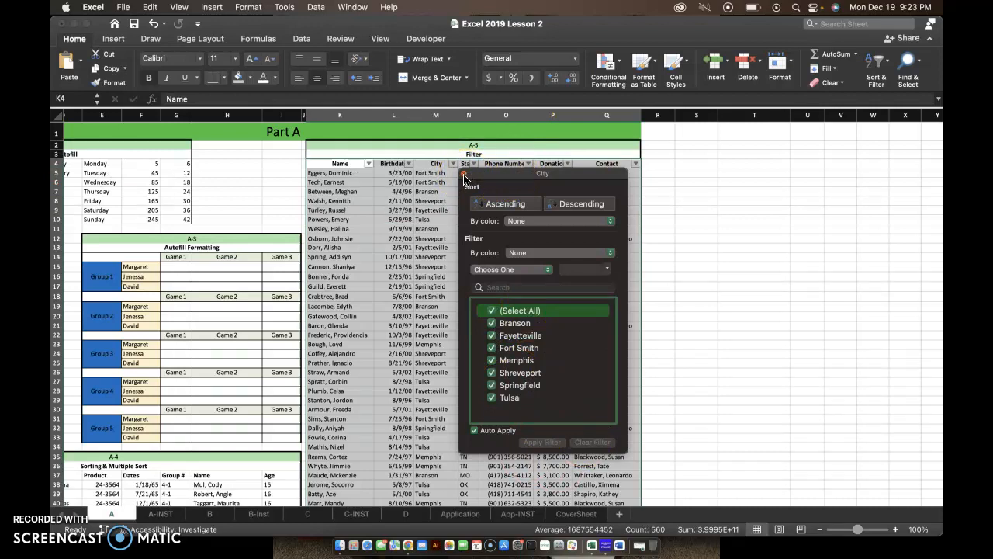
{"action": "left_click", "coordinate": [160, 512]}
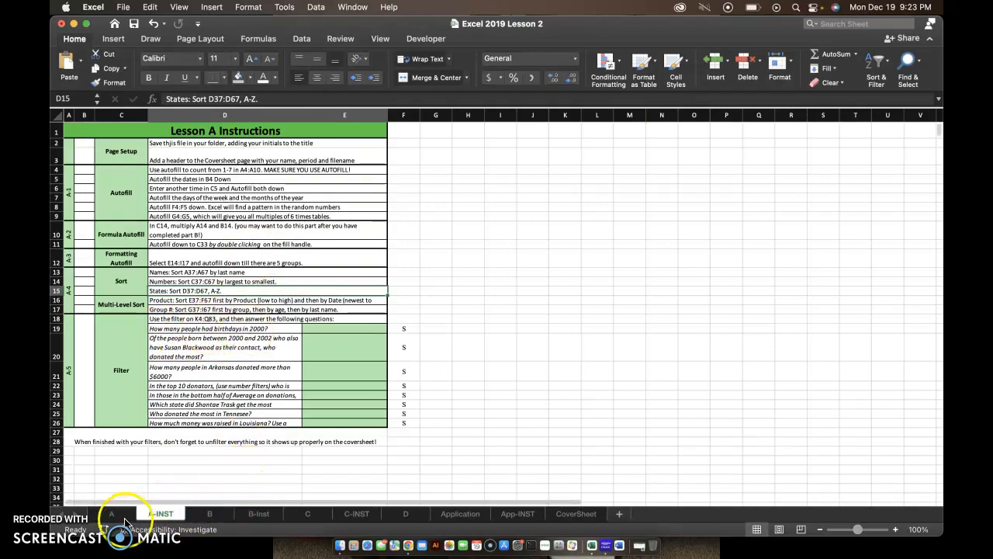
Filter the donor table's Birthdate column to 2000 only, leaving seventeen rows
{"action": "left_click", "coordinate": [111, 512]}
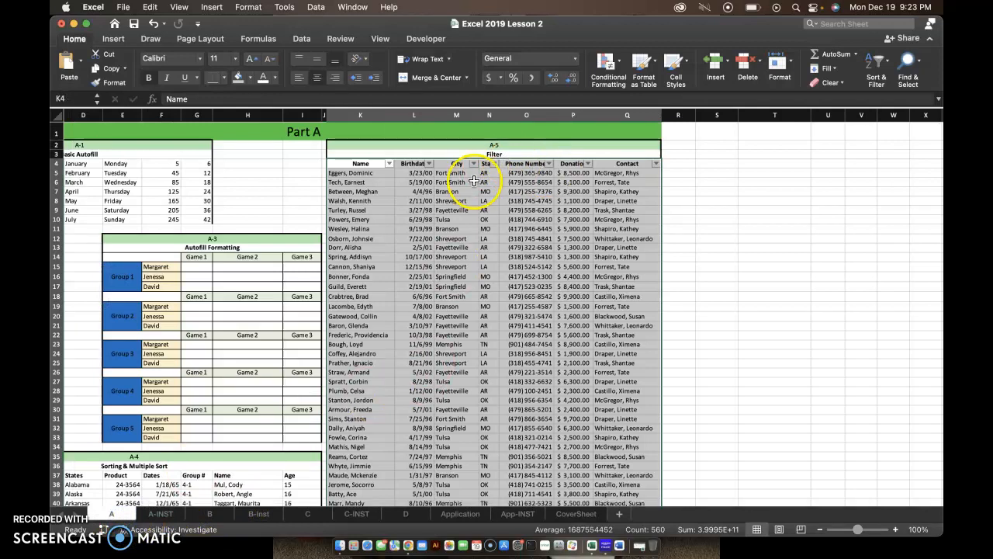
{"action": "left_click", "coordinate": [428, 163]}
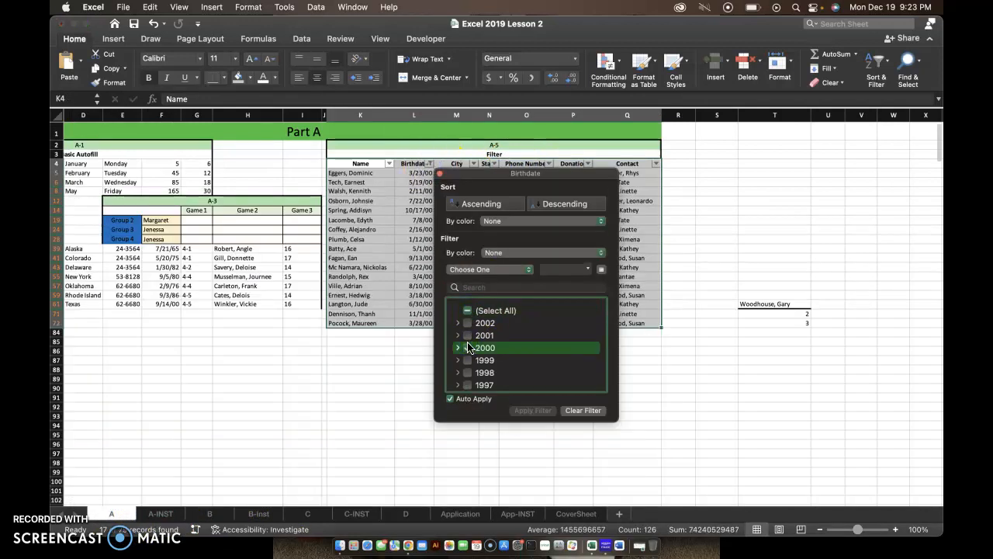
{"action": "left_click", "coordinate": [465, 347]}
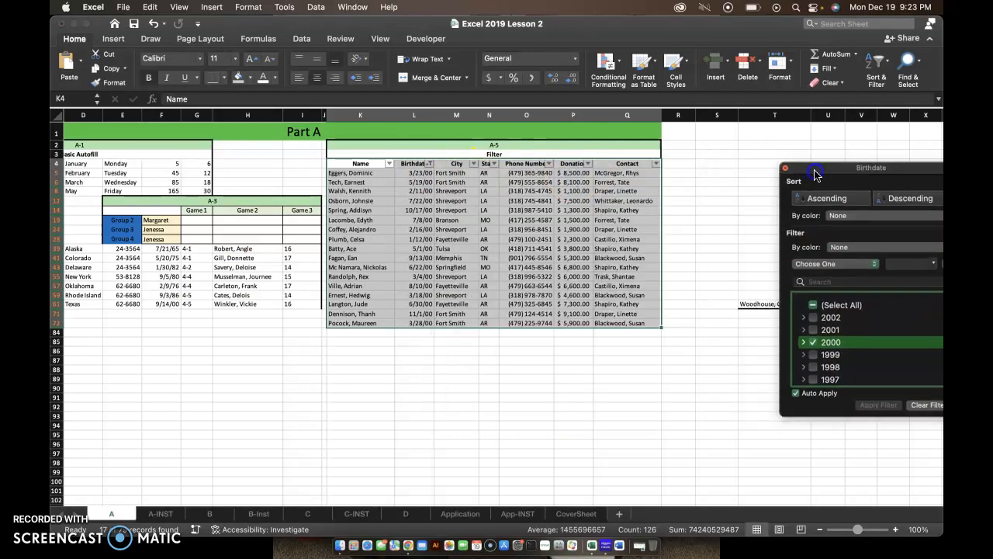
{"action": "left_click", "coordinate": [785, 167]}
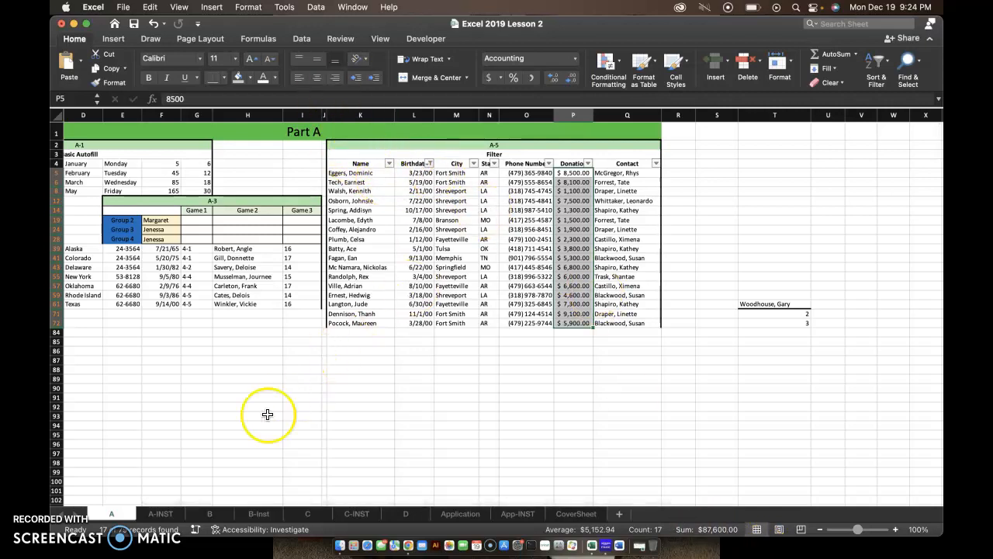
Enter 17 as the 2000-birthdays answer on the A-INST sheet
{"action": "left_click", "coordinate": [161, 512]}
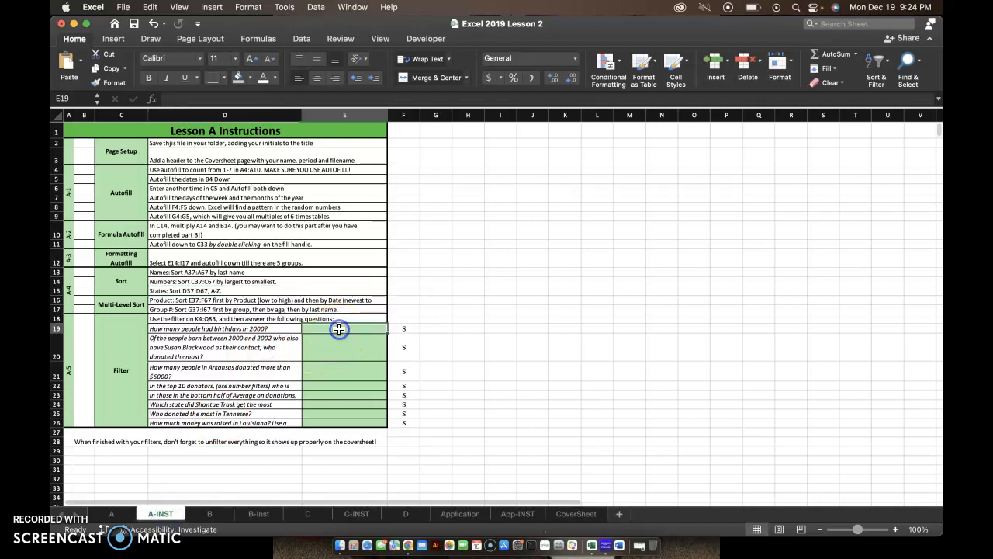
{"action": "left_click", "coordinate": [344, 338]}
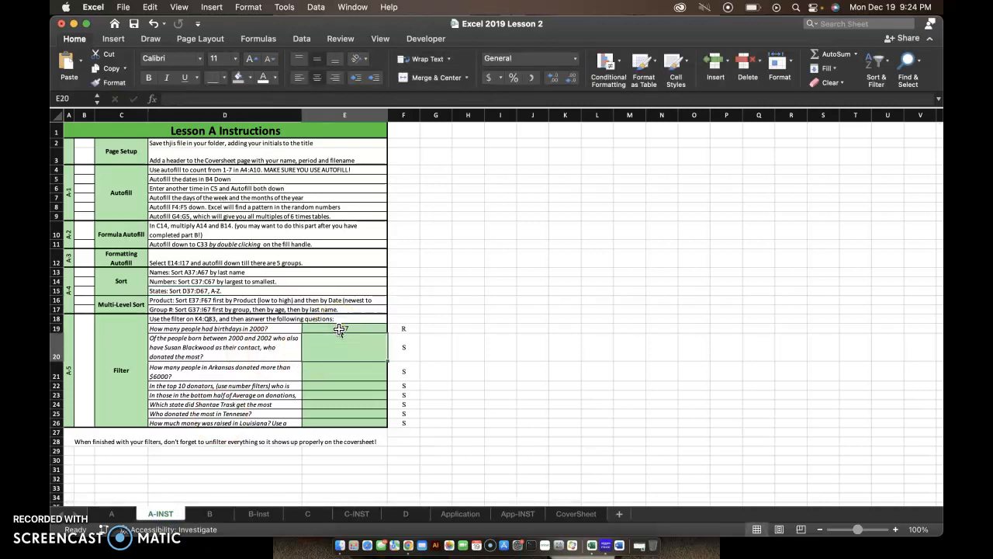
{"action": "type", "text": "17"}
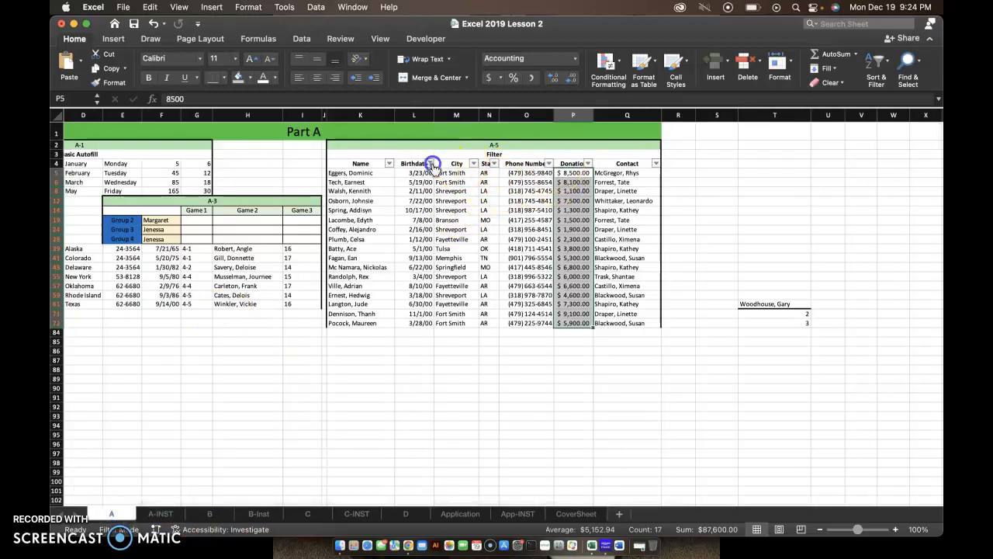
{"action": "left_click", "coordinate": [432, 163]}
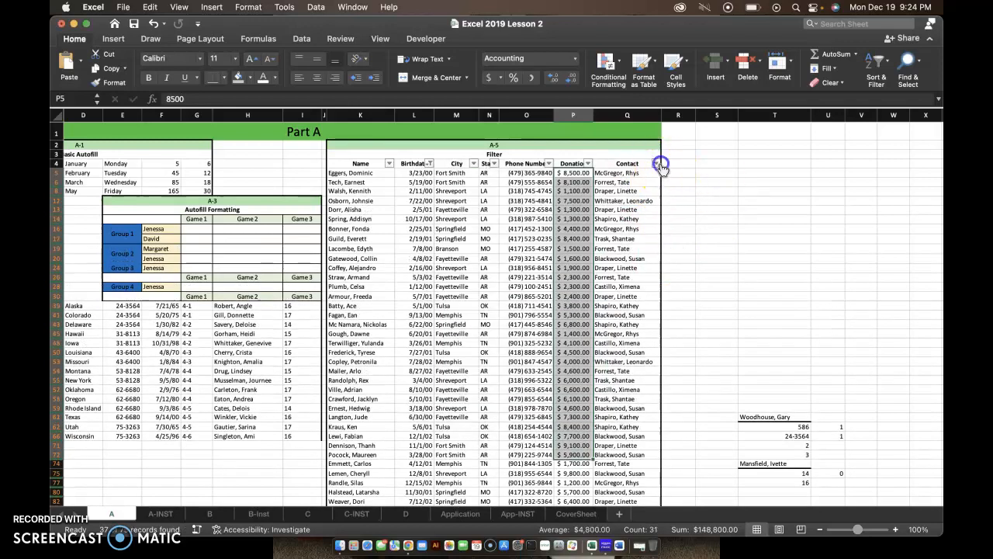
{"action": "left_click", "coordinate": [661, 165]}
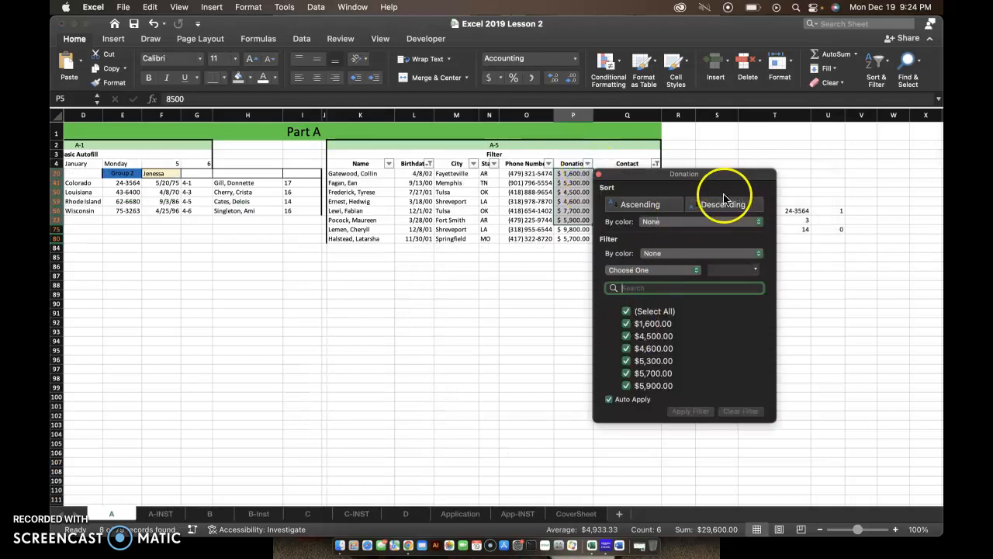
{"action": "left_click", "coordinate": [722, 204]}
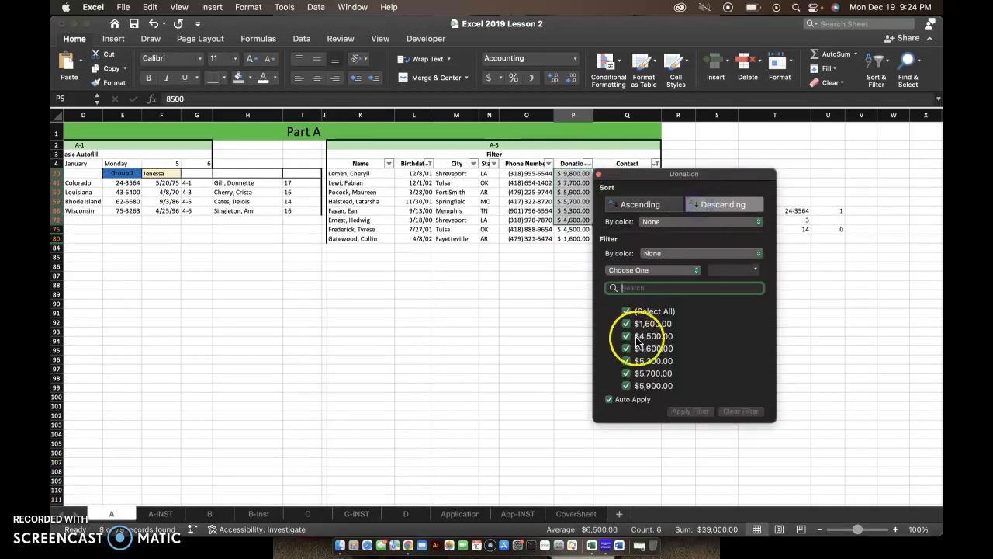
{"action": "left_click", "coordinate": [689, 411]}
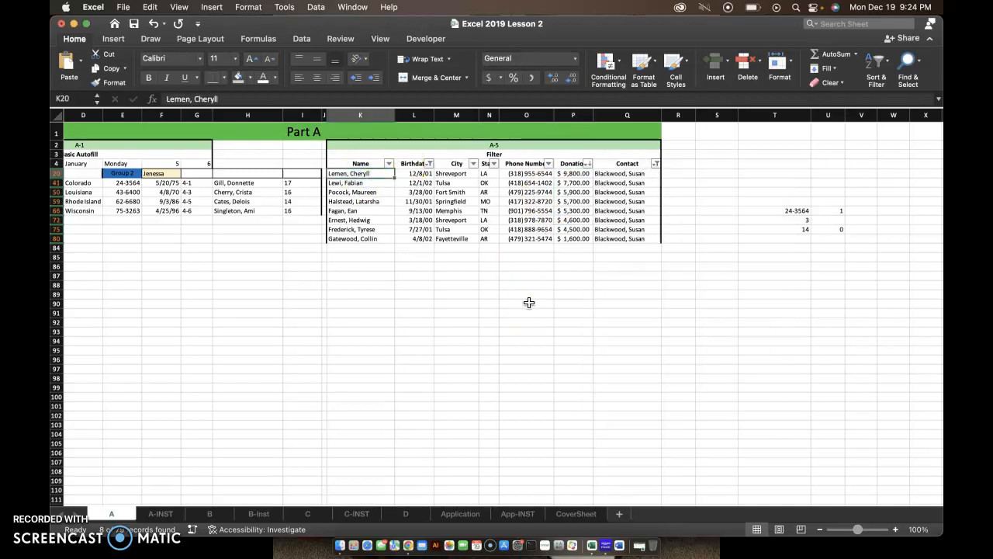
{"action": "left_click", "coordinate": [160, 512]}
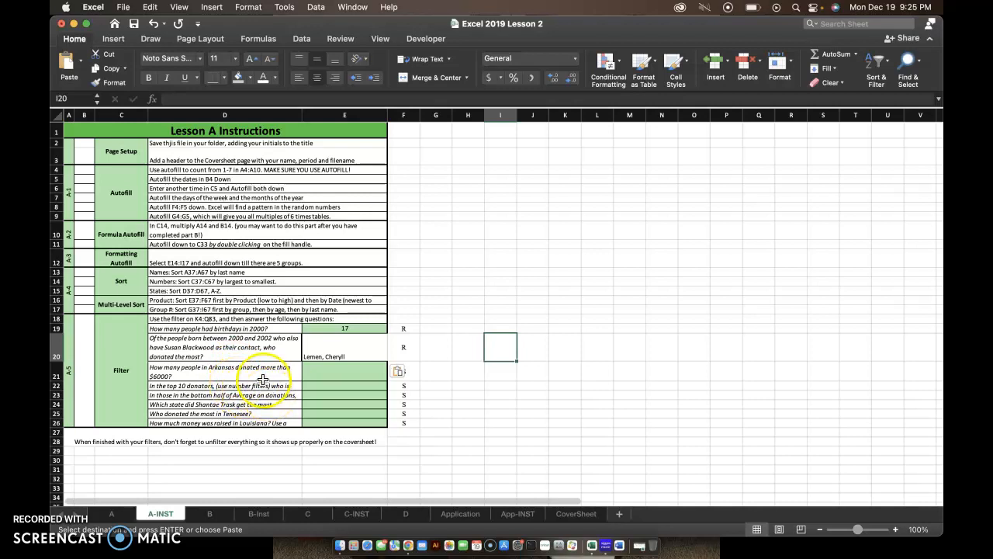
{"action": "mouse_move", "coordinate": [217, 395]}
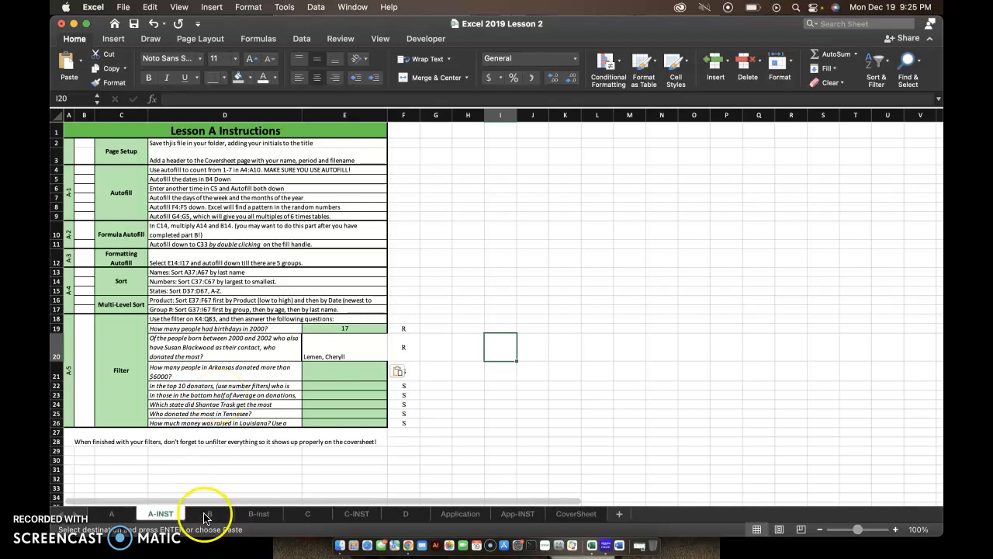
Clear the Birthdate and Contact filters and widen A-INST rows 22–23 so the questions read fully
{"action": "left_click", "coordinate": [112, 512]}
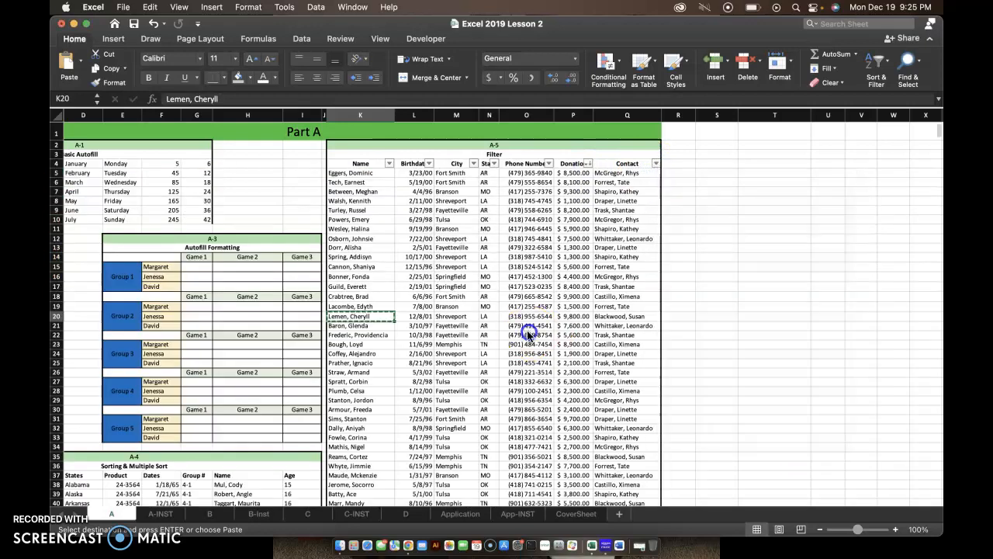
{"action": "left_click", "coordinate": [160, 513]}
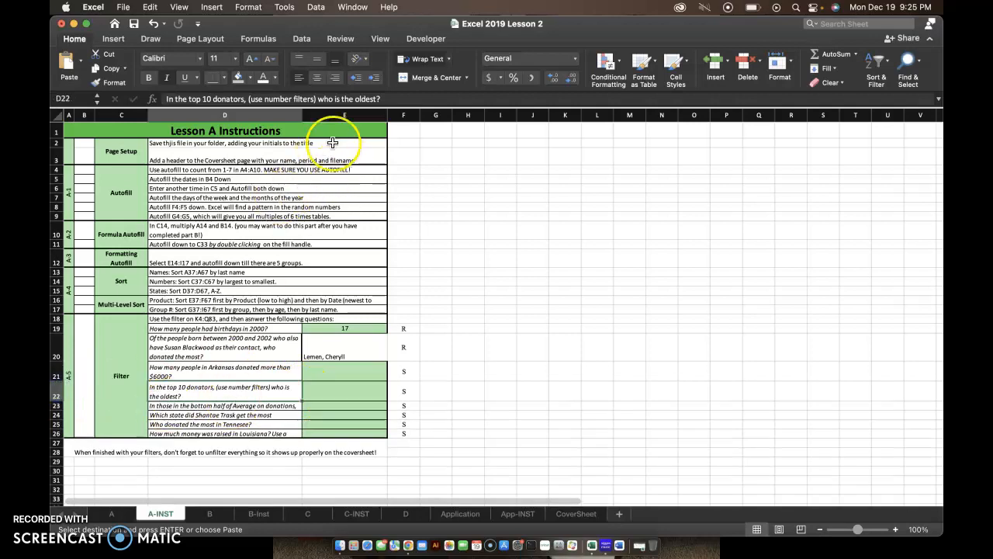
{"action": "mouse_move", "coordinate": [62, 410]}
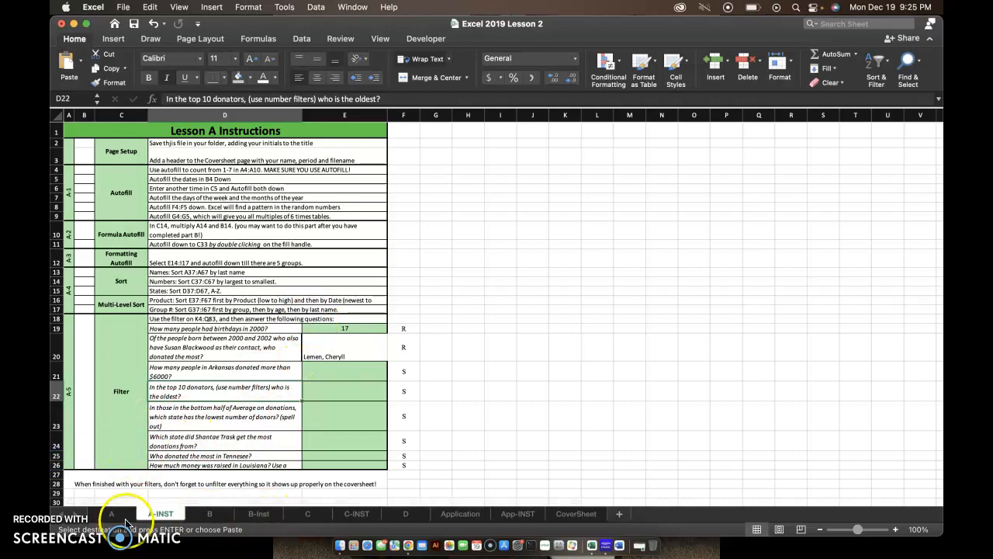
{"action": "left_click", "coordinate": [112, 513]}
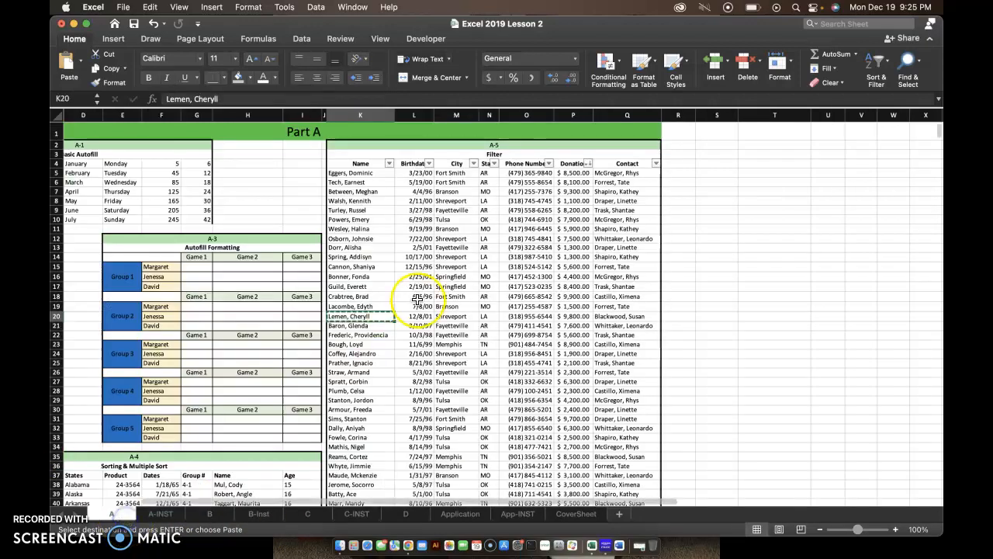
Apply a Top 10 number filter on Donation and sort the result by Birthdate
{"action": "left_click", "coordinate": [589, 163]}
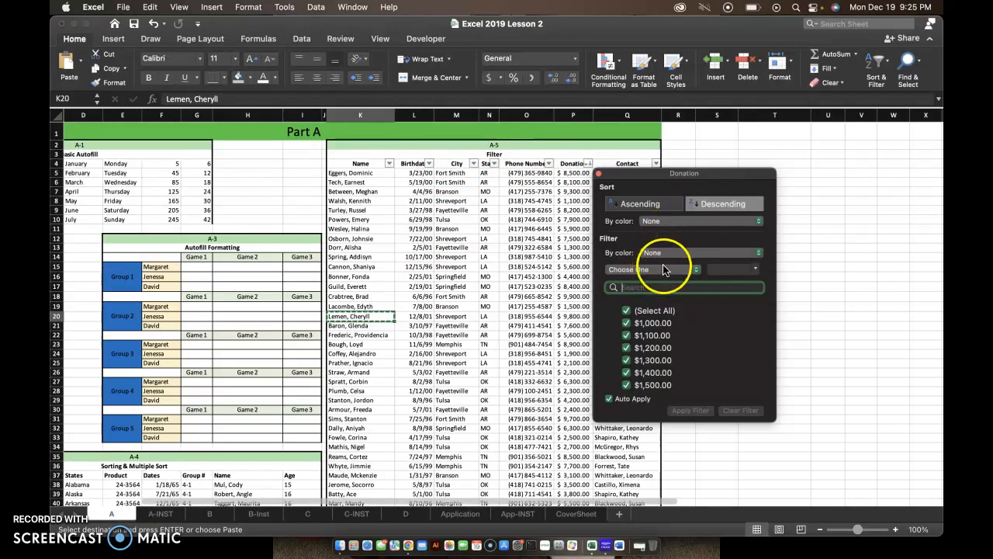
{"action": "left_click", "coordinate": [652, 270]}
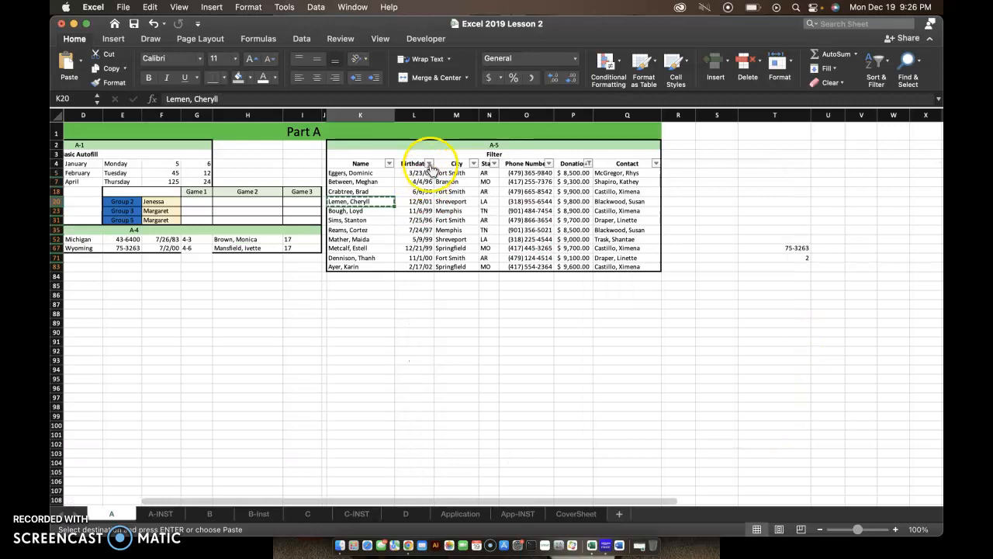
{"action": "left_click", "coordinate": [428, 163]}
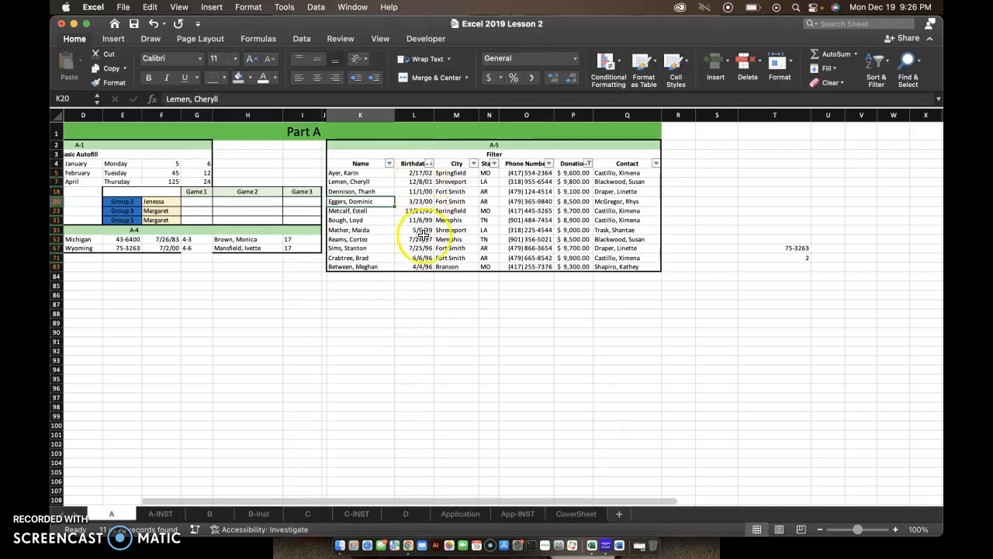
{"action": "left_click", "coordinate": [422, 267]}
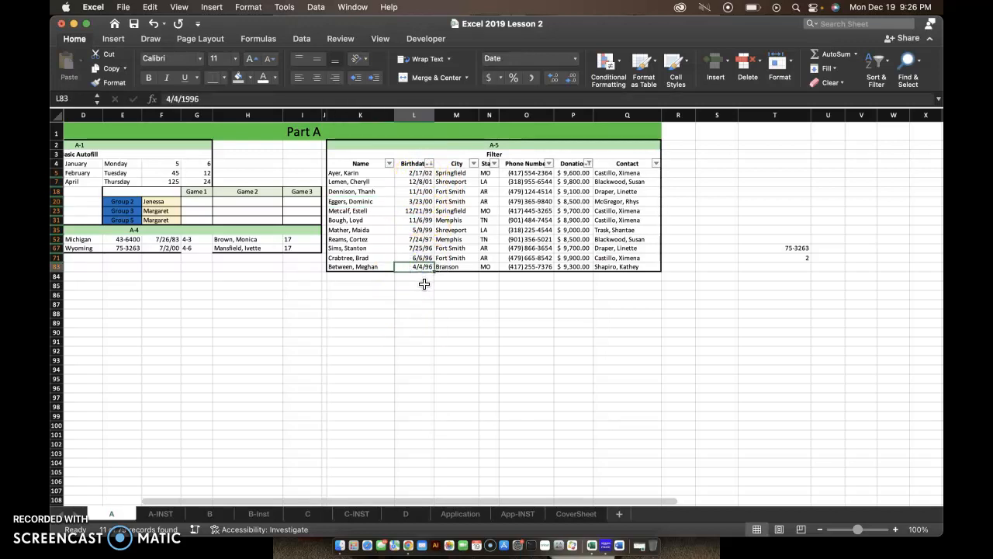
{"action": "left_click", "coordinate": [360, 267]}
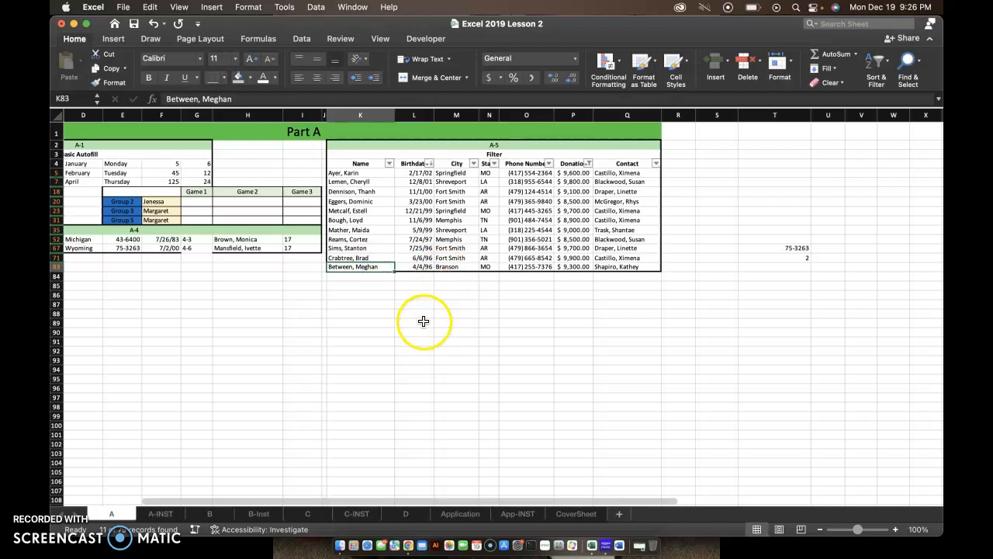
{"action": "mouse_move", "coordinate": [177, 528]}
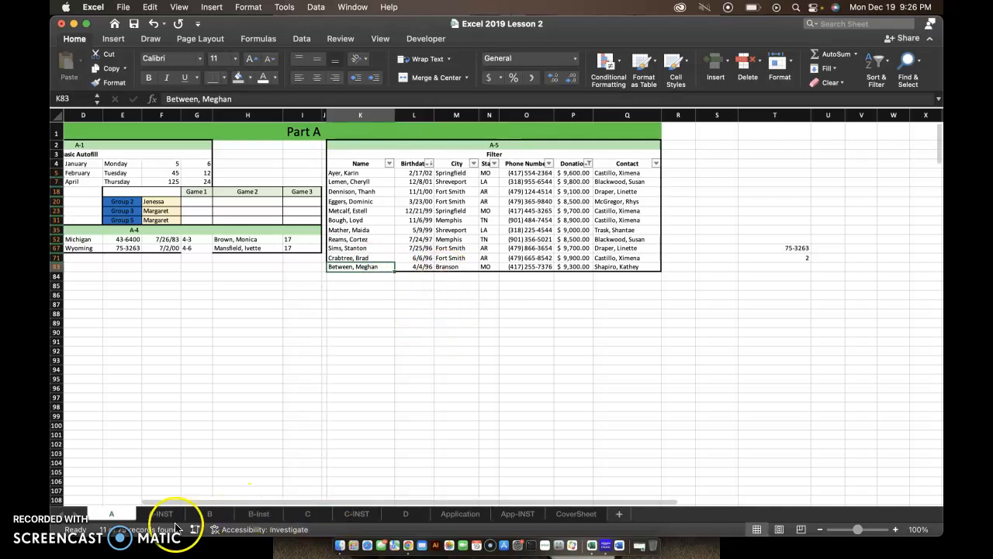
{"action": "left_click", "coordinate": [160, 512]}
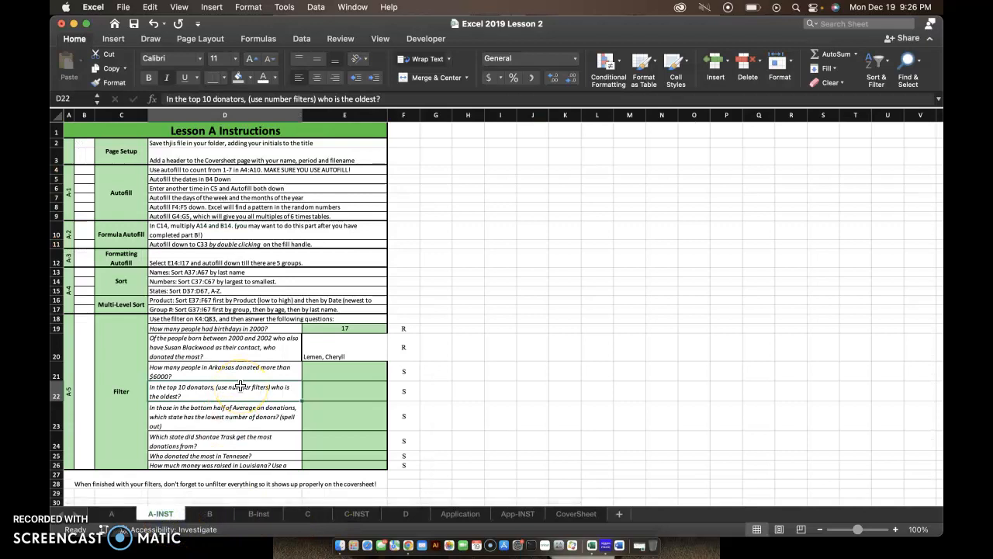